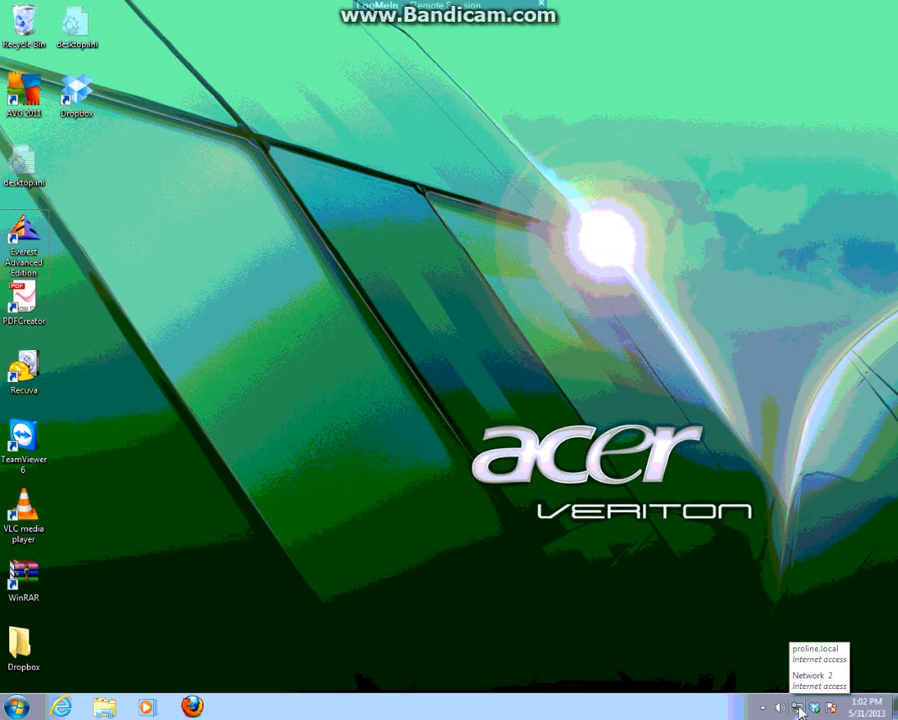
{"action": "mouse_move", "coordinate": [656, 460]}
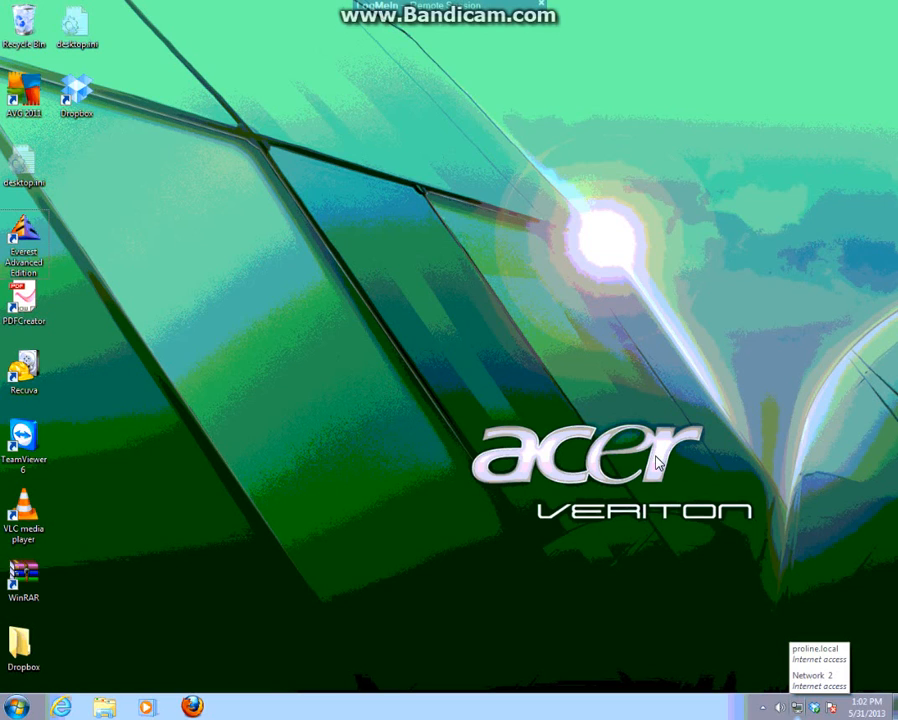
Step: Open the Network and Sharing Center from the system tray network icon
{"action": "right_click", "coordinate": [804, 684]}
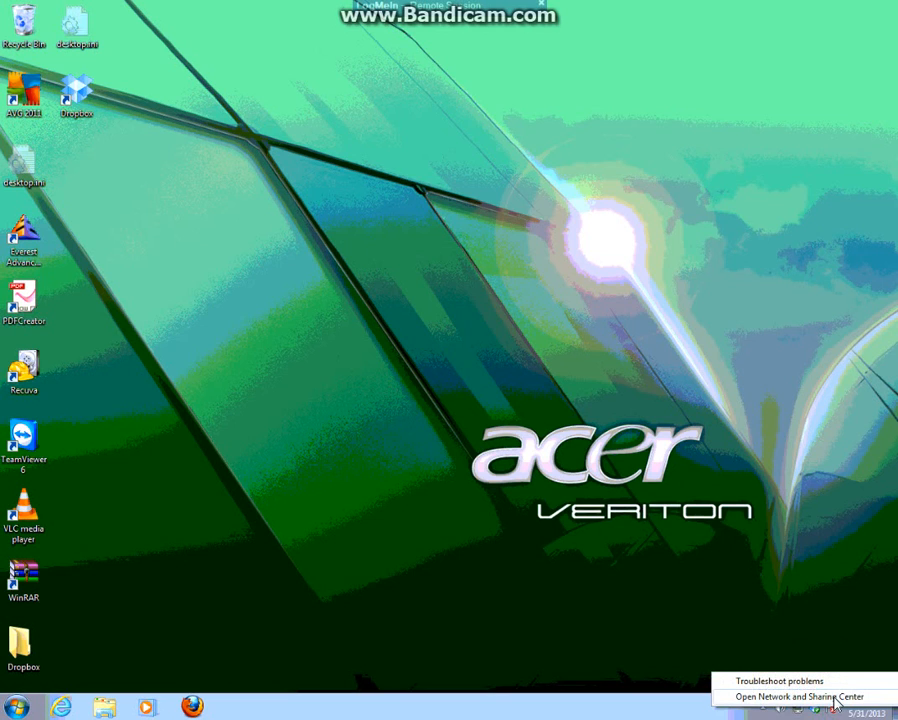
{"action": "left_click", "coordinate": [796, 696]}
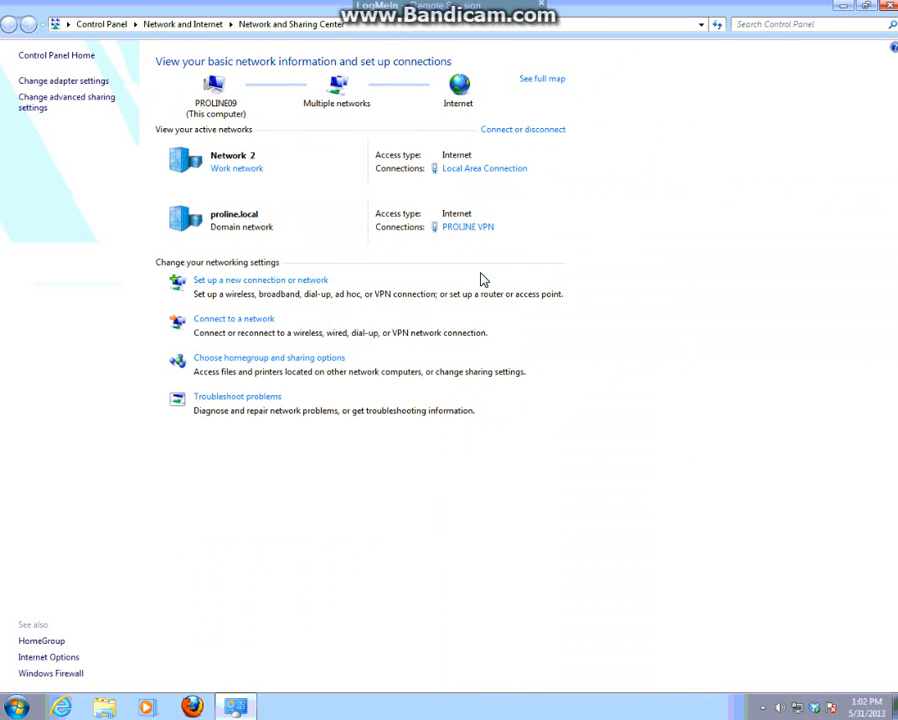
{"action": "mouse_move", "coordinate": [466, 228]}
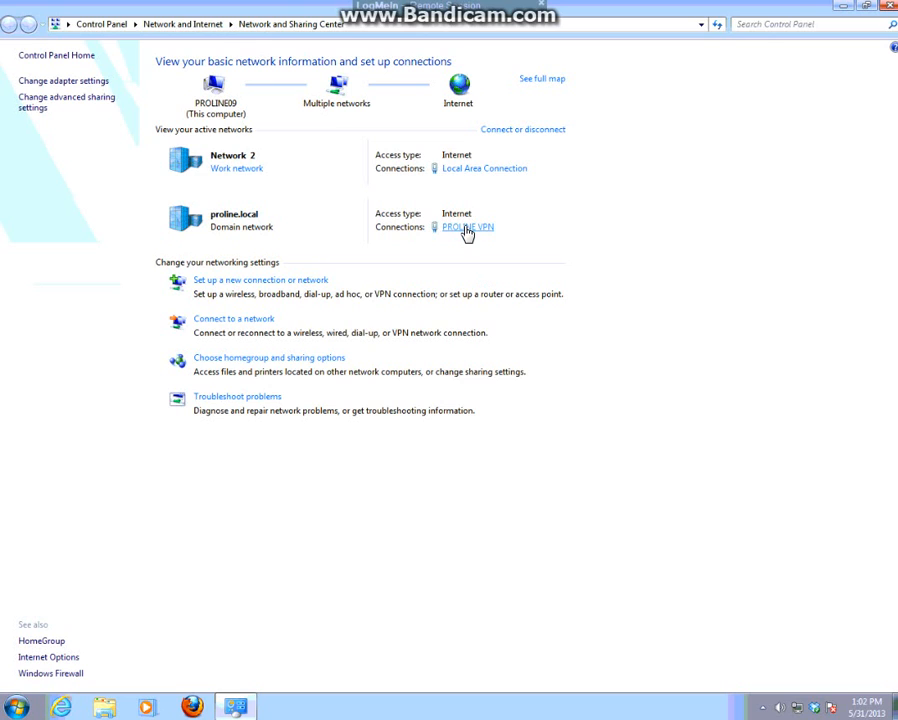
{"action": "left_click", "coordinate": [468, 228]}
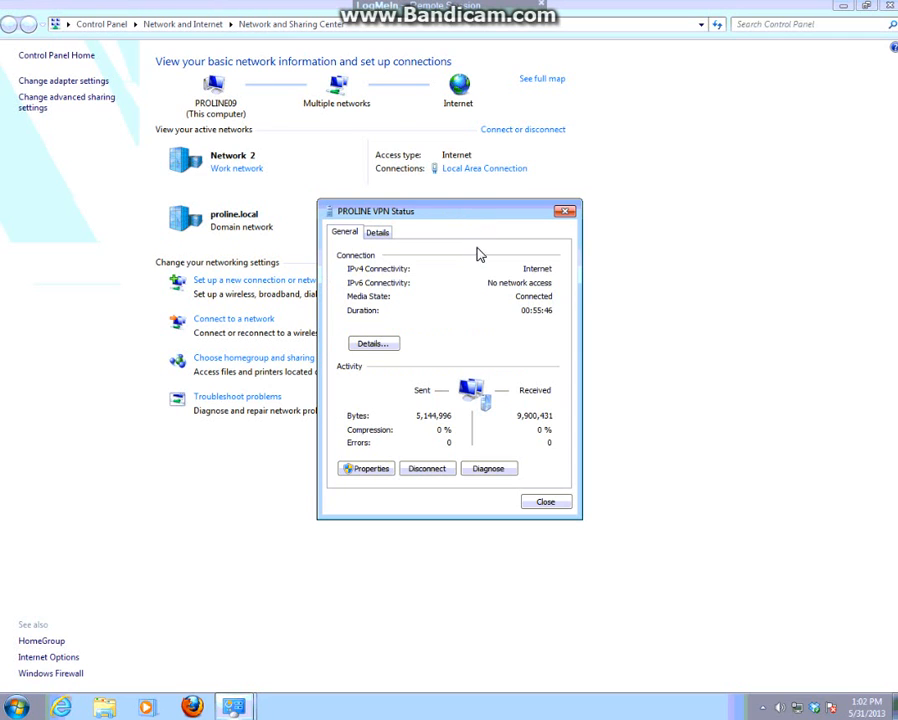
{"action": "left_click", "coordinate": [372, 344]}
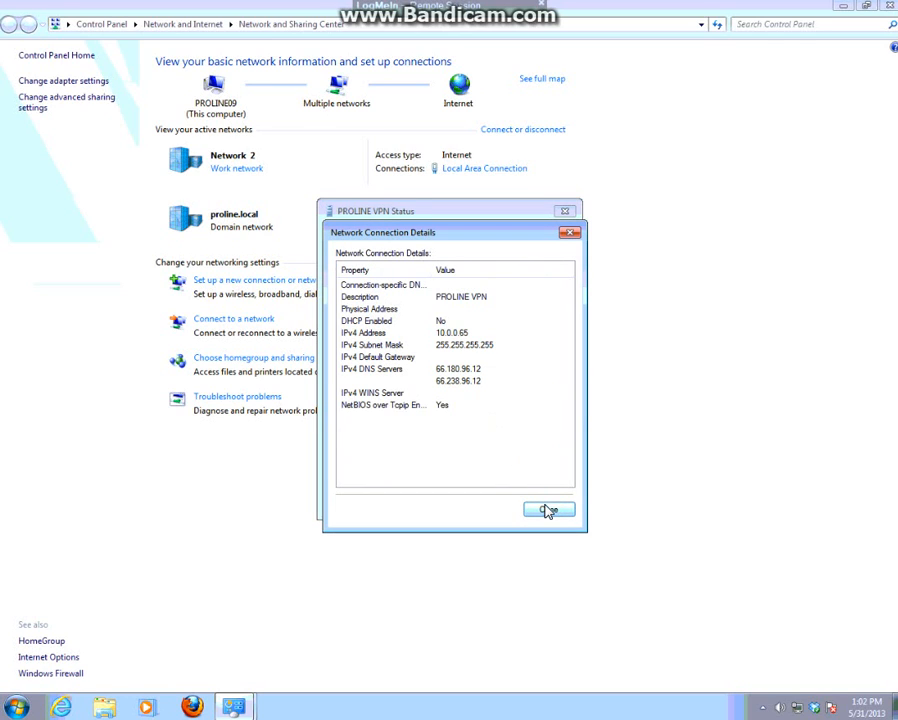
{"action": "left_click", "coordinate": [548, 510]}
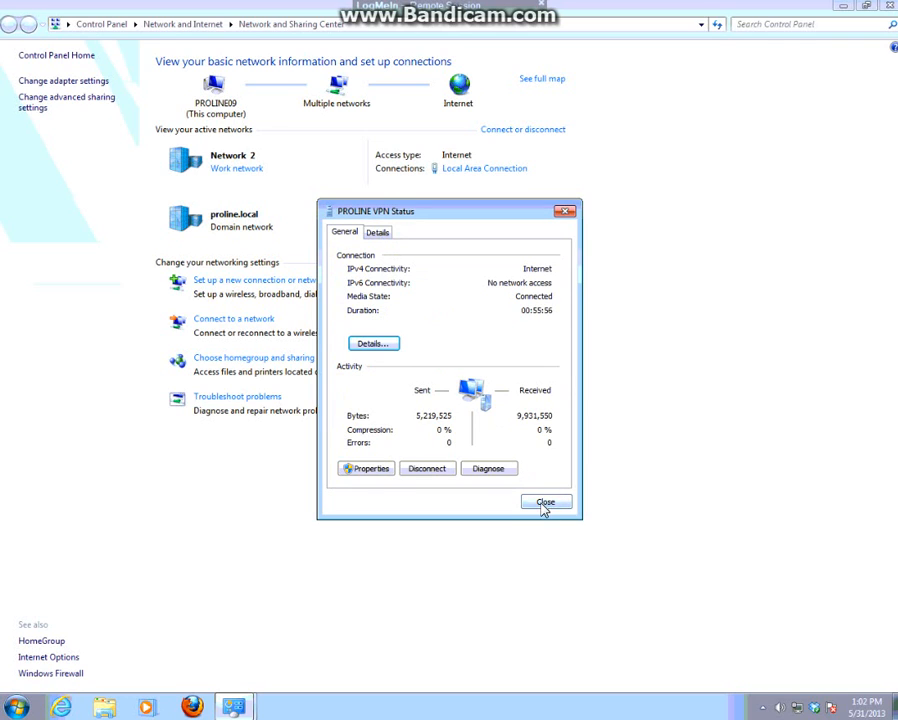
{"action": "left_click", "coordinate": [546, 502]}
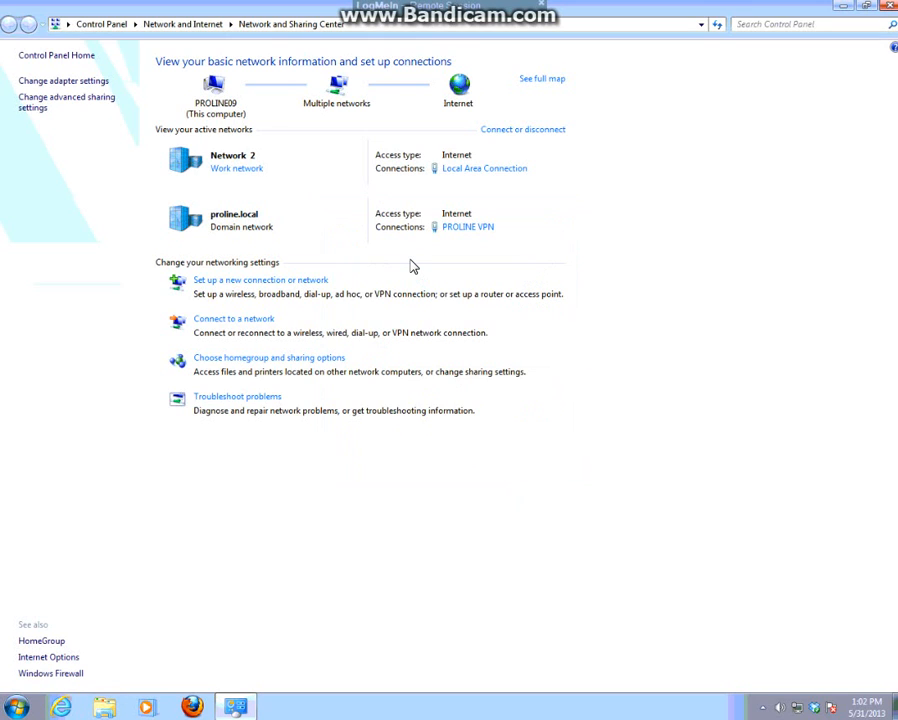
{"action": "mouse_move", "coordinate": [250, 138]}
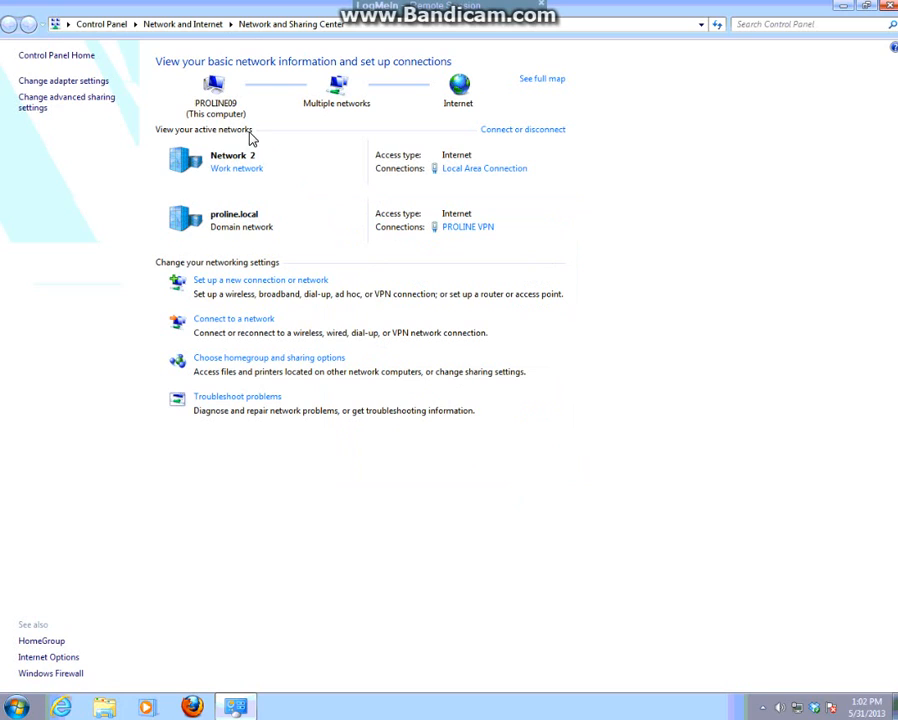
{"action": "mouse_move", "coordinate": [224, 184]}
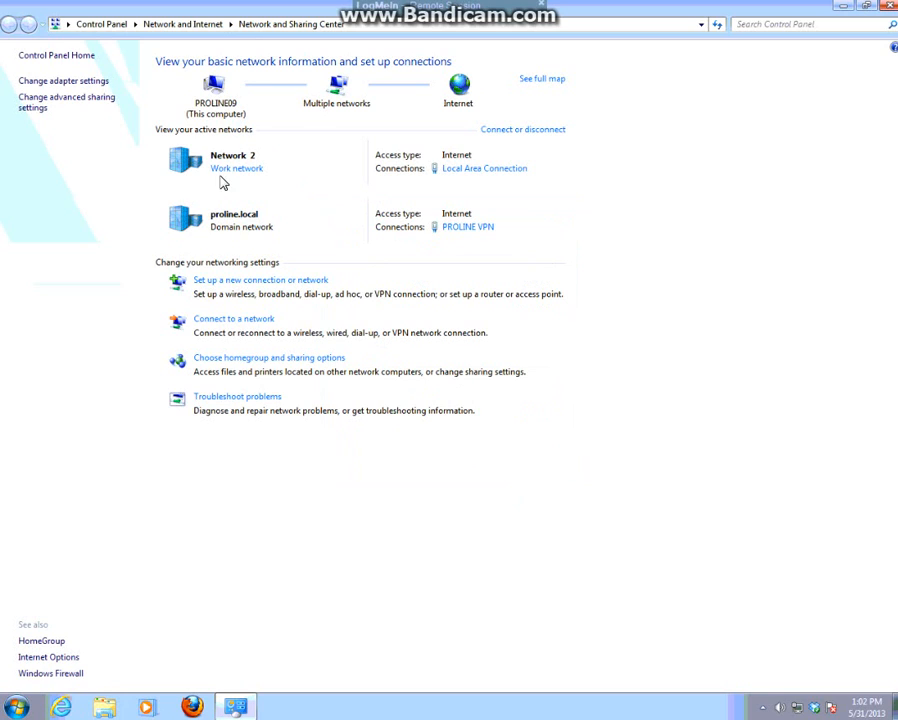
{"action": "mouse_move", "coordinate": [468, 228]}
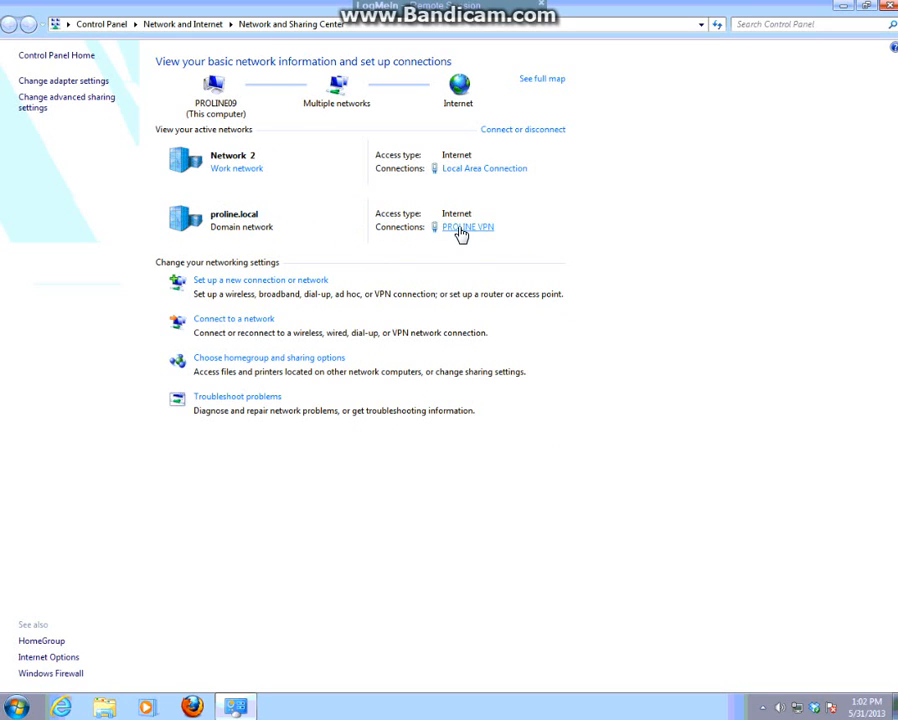
{"action": "mouse_move", "coordinate": [248, 228]}
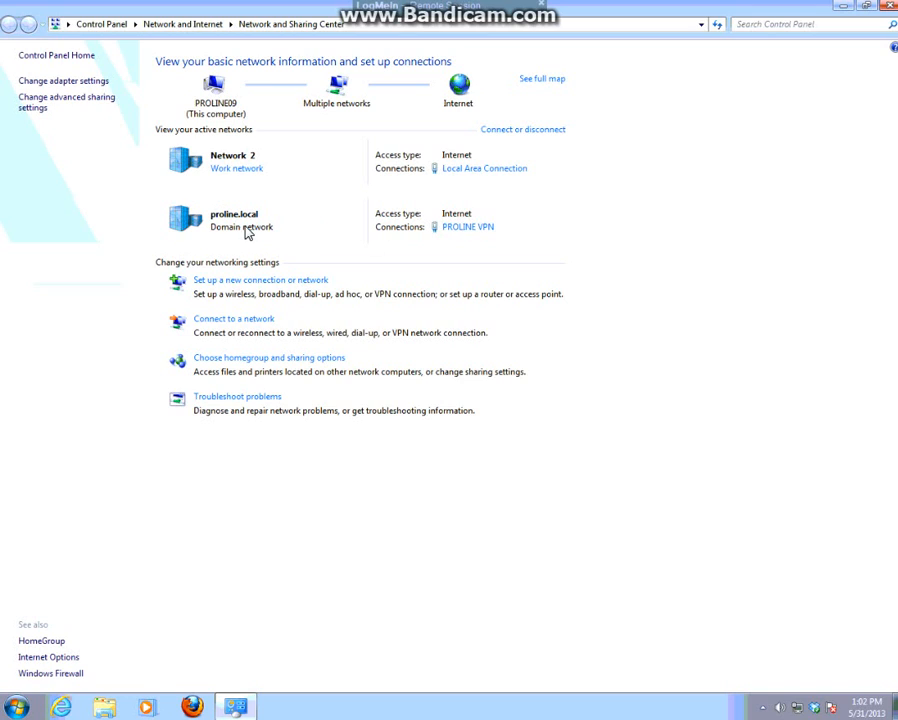
{"action": "mouse_move", "coordinate": [210, 232]}
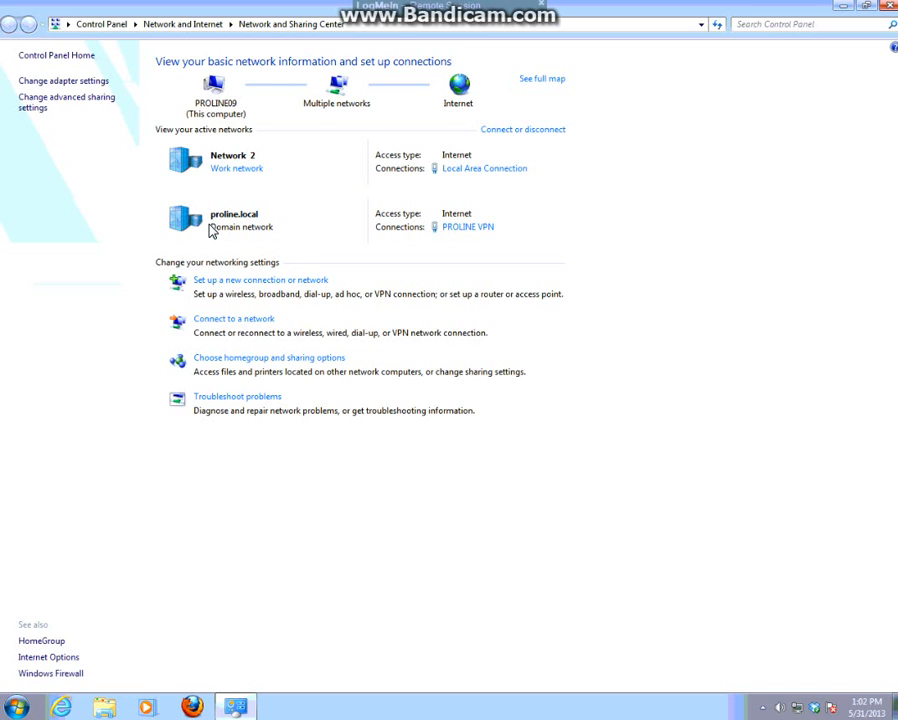
{"action": "mouse_move", "coordinate": [114, 174]}
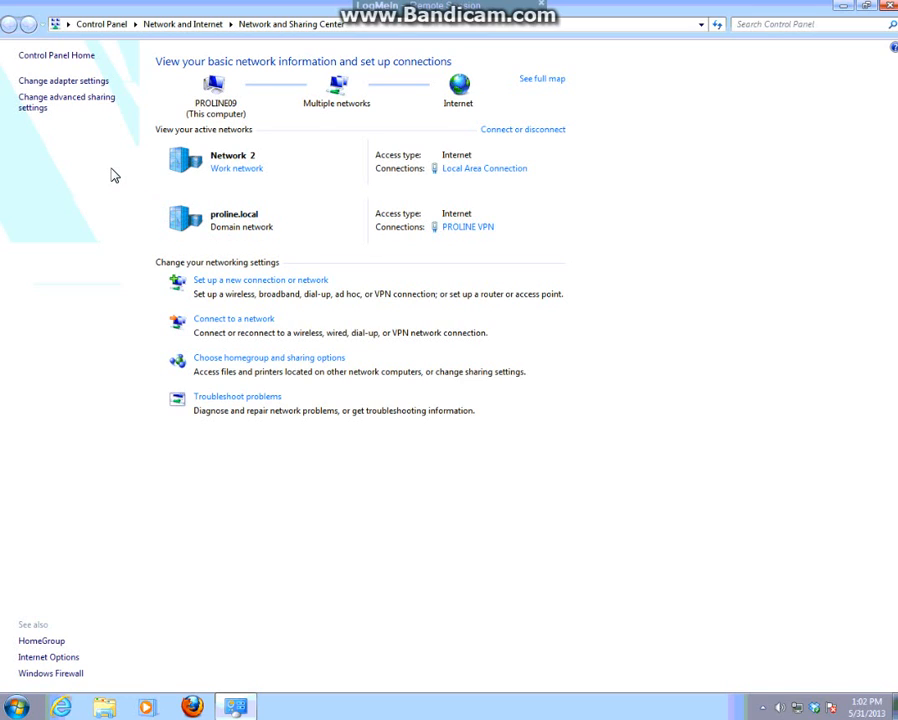
{"action": "mouse_move", "coordinate": [140, 340]}
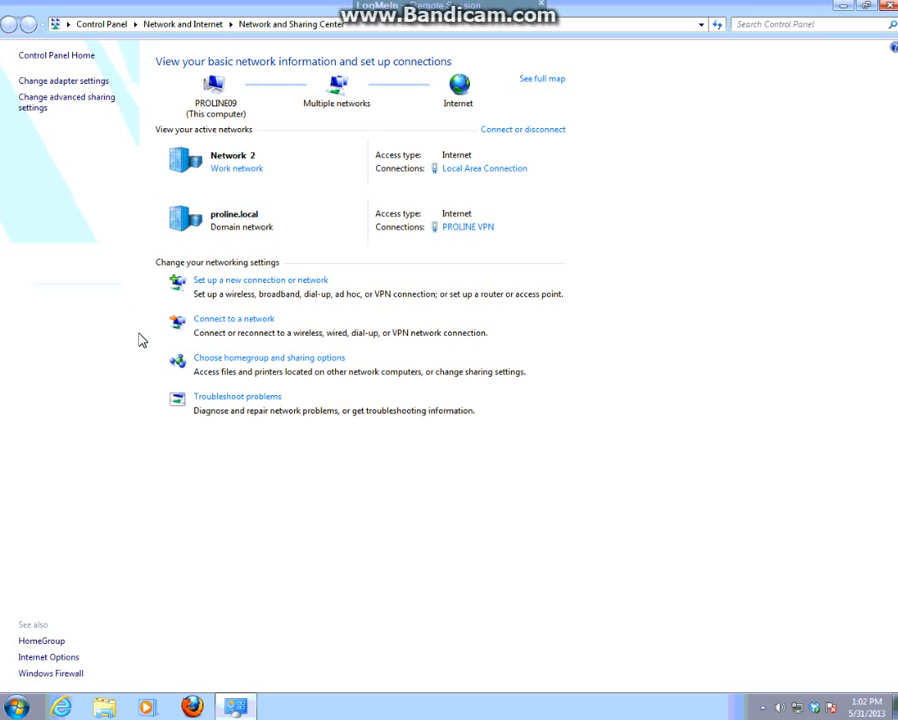
{"action": "mouse_move", "coordinate": [96, 206]}
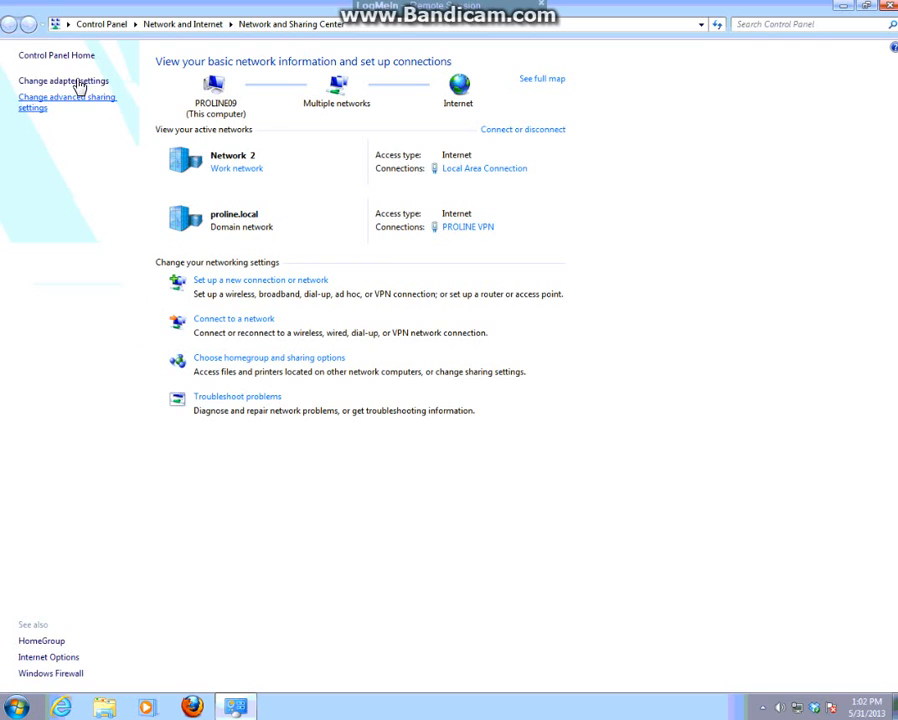
{"action": "mouse_move", "coordinate": [208, 236]}
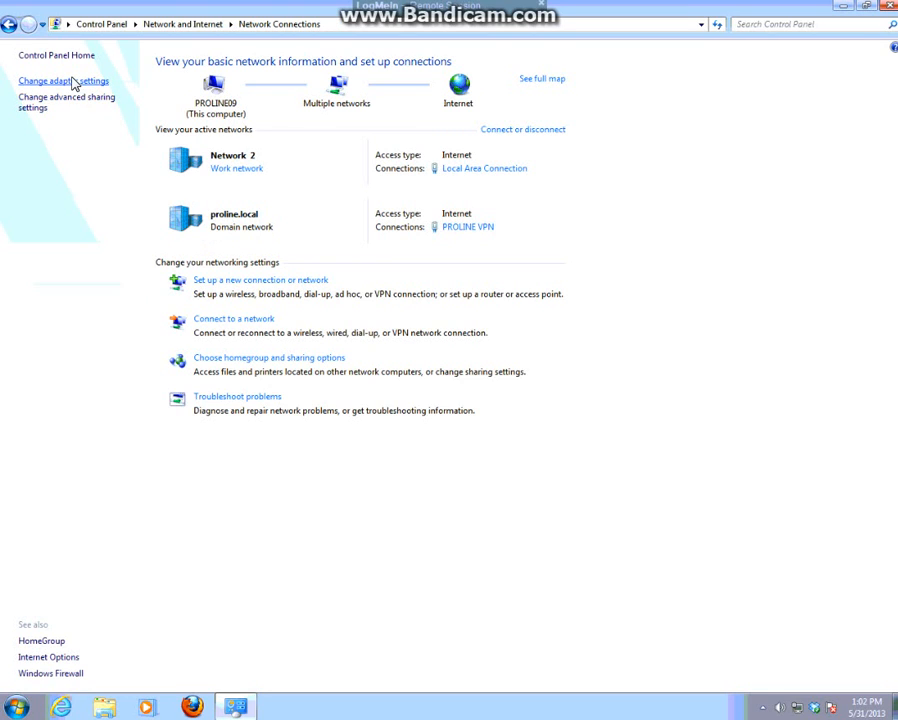
Step: Open the adapter list and select Local Area Connection, then PROLINE VPN
{"action": "left_click", "coordinate": [64, 80]}
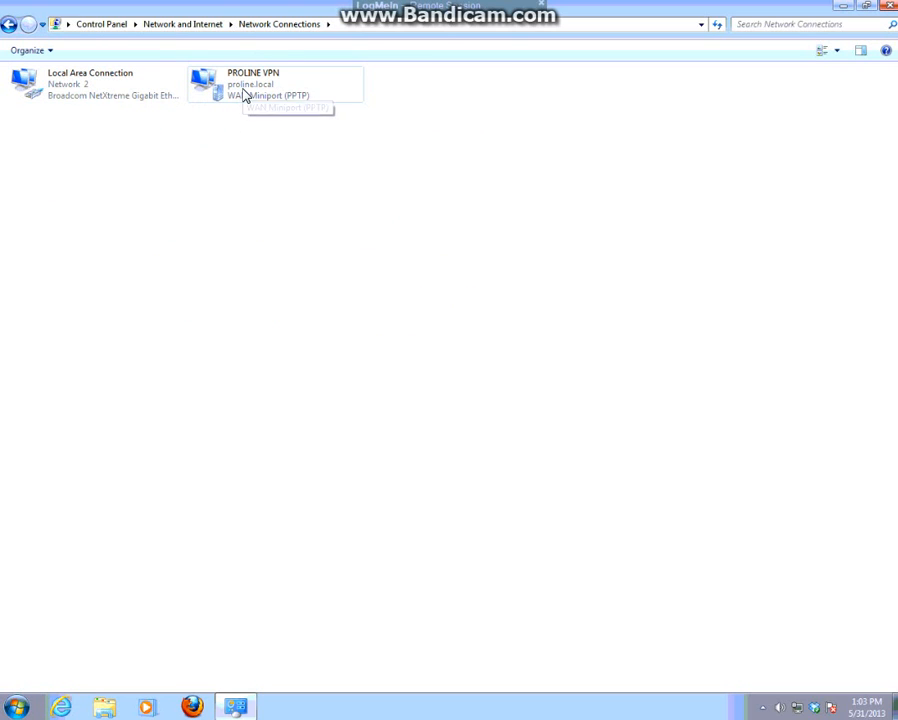
{"action": "left_click", "coordinate": [90, 84]}
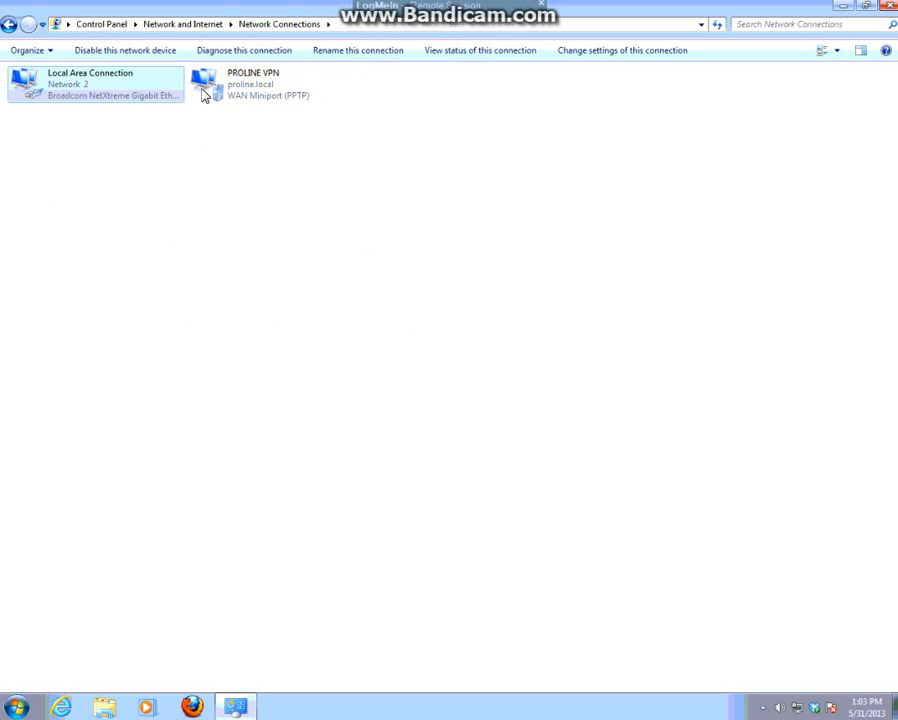
{"action": "mouse_move", "coordinate": [68, 104]}
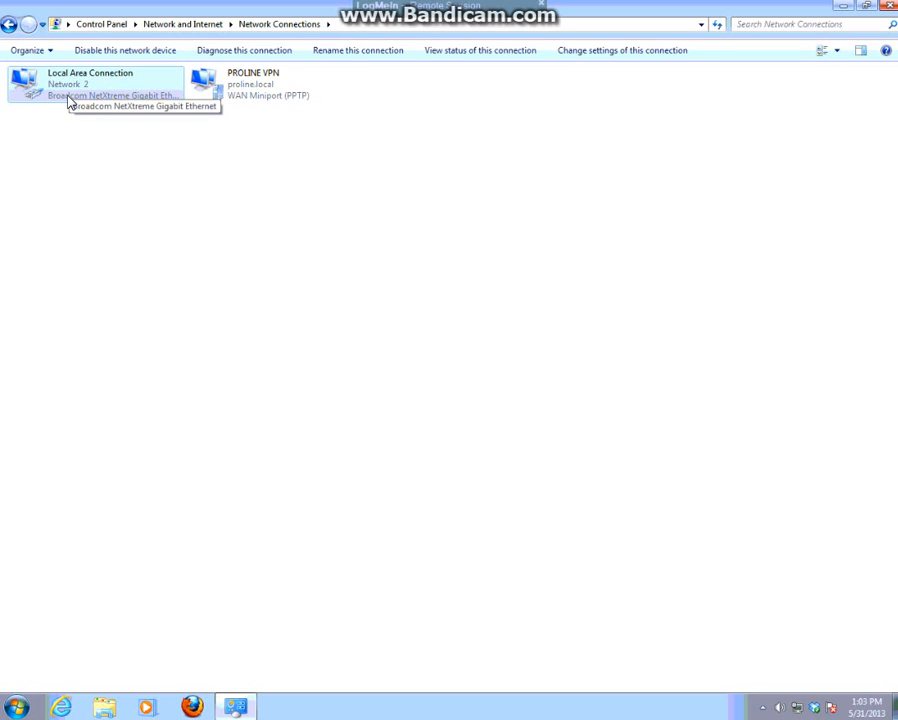
{"action": "left_click", "coordinate": [276, 84]}
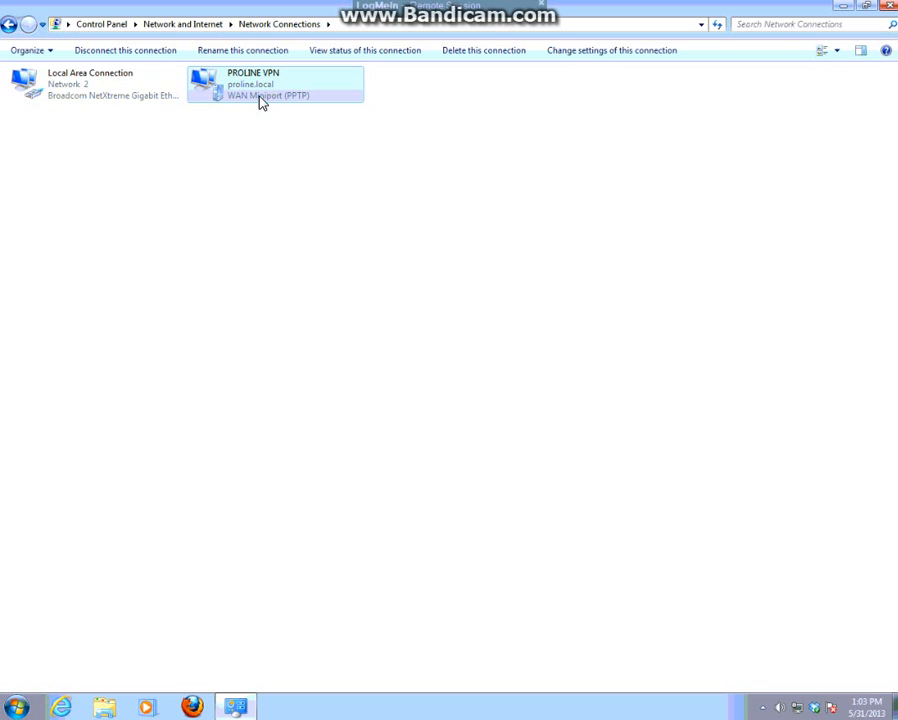
{"action": "right_click", "coordinate": [270, 88]}
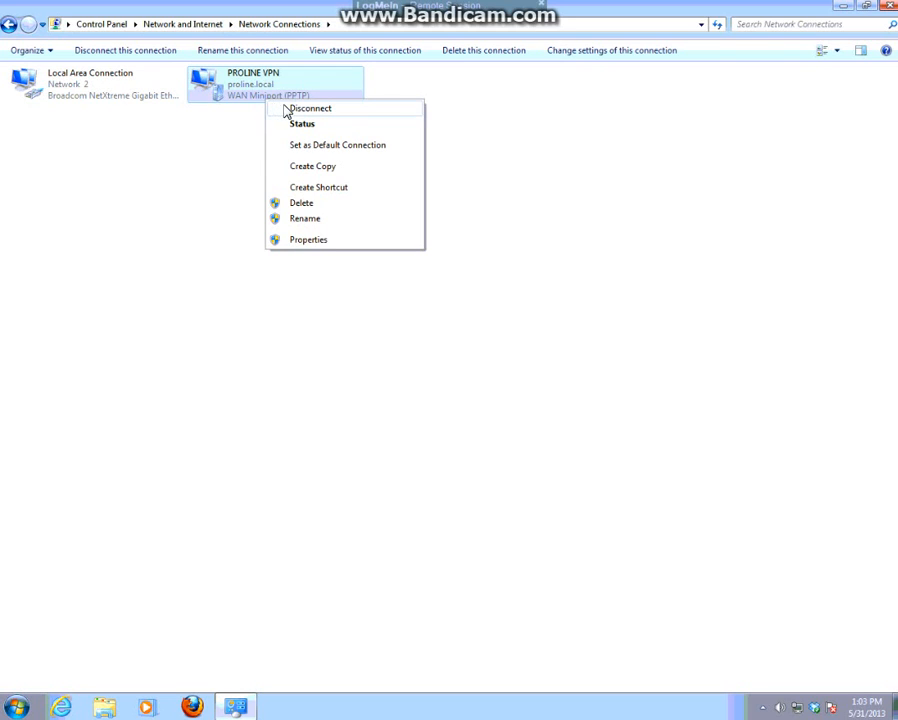
{"action": "mouse_move", "coordinate": [334, 132]}
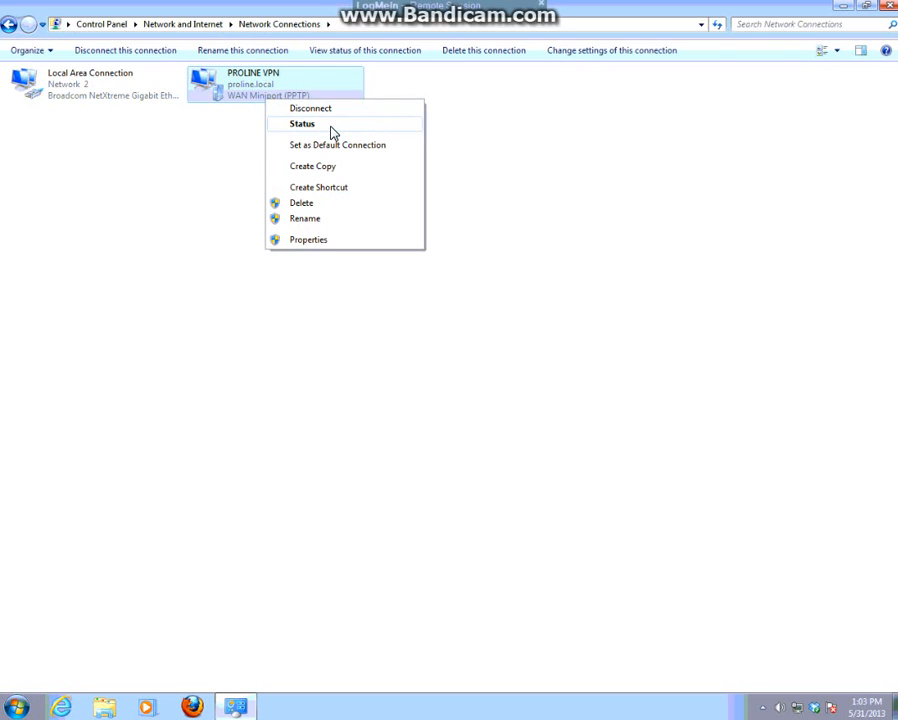
{"action": "left_click", "coordinate": [302, 124]}
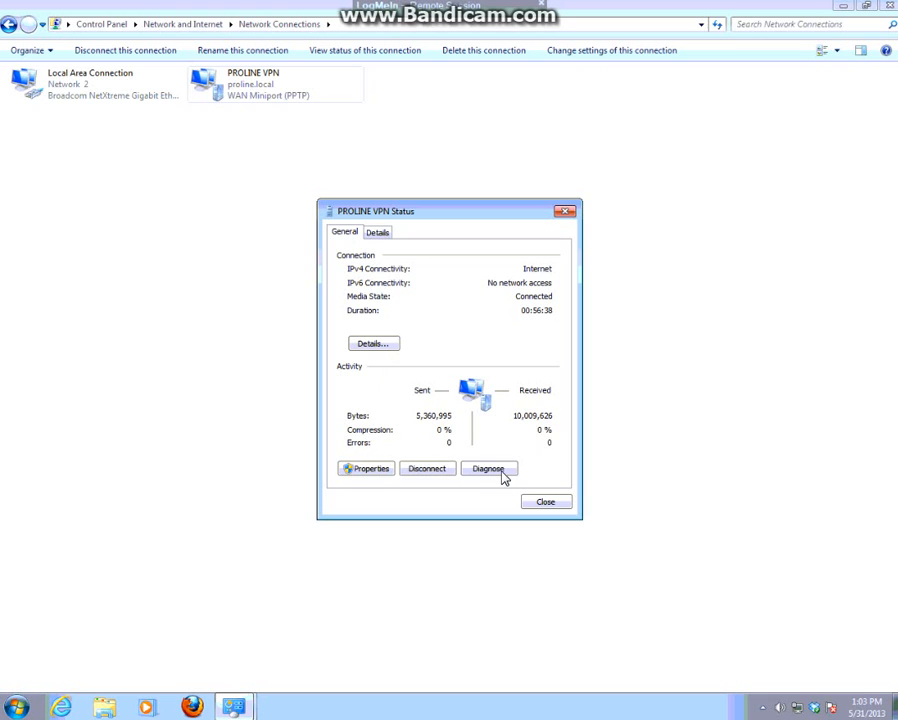
{"action": "left_click", "coordinate": [544, 500]}
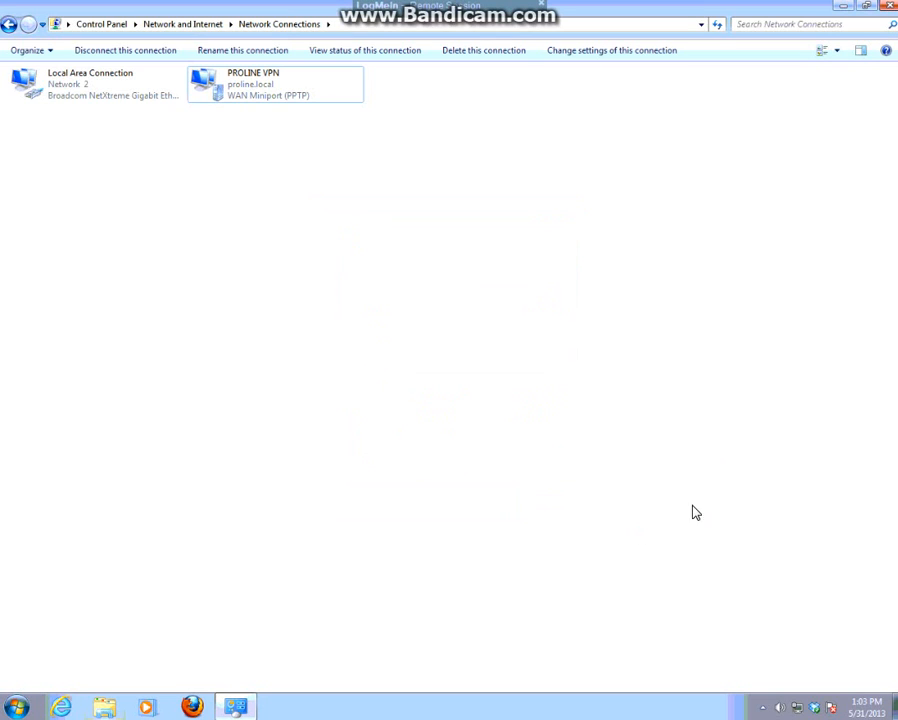
Step: Go back to the Network and Sharing Center overview
{"action": "left_click", "coordinate": [184, 24]}
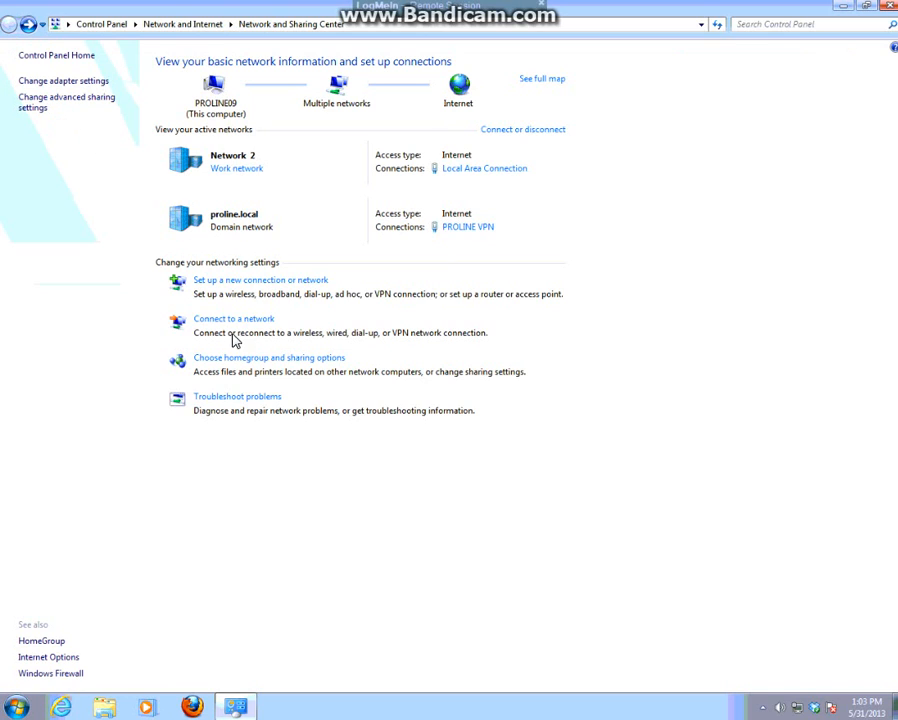
{"action": "mouse_move", "coordinate": [248, 358]}
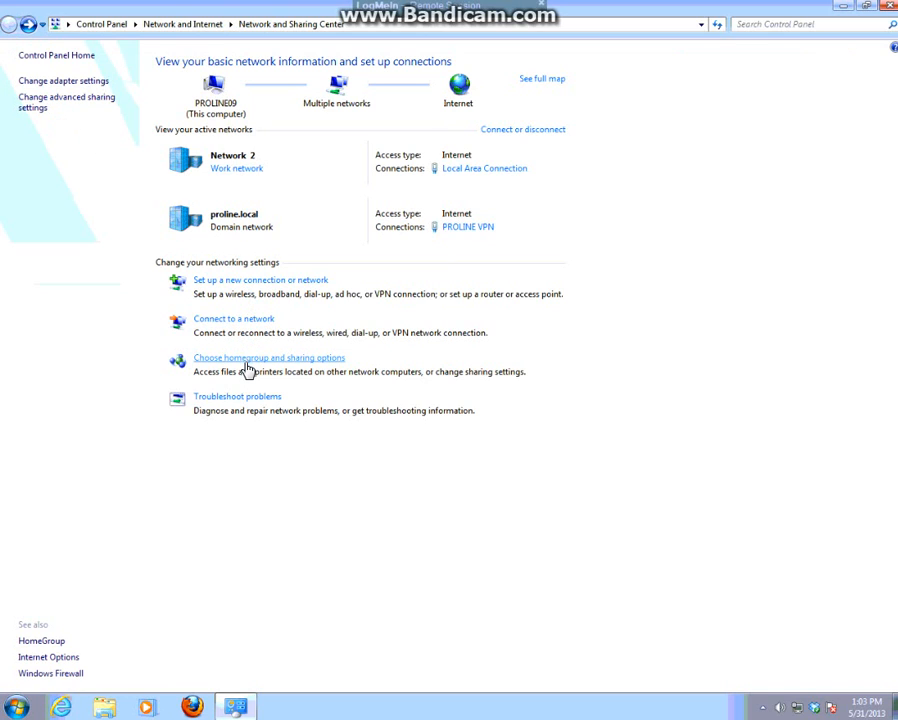
{"action": "mouse_move", "coordinate": [272, 356]}
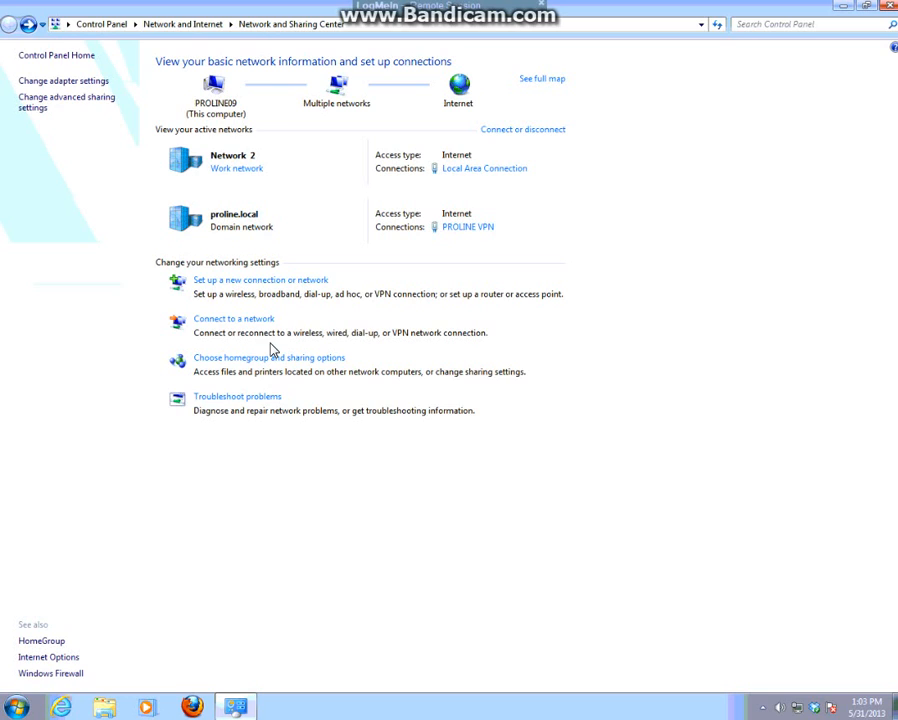
{"action": "mouse_move", "coordinate": [234, 318]}
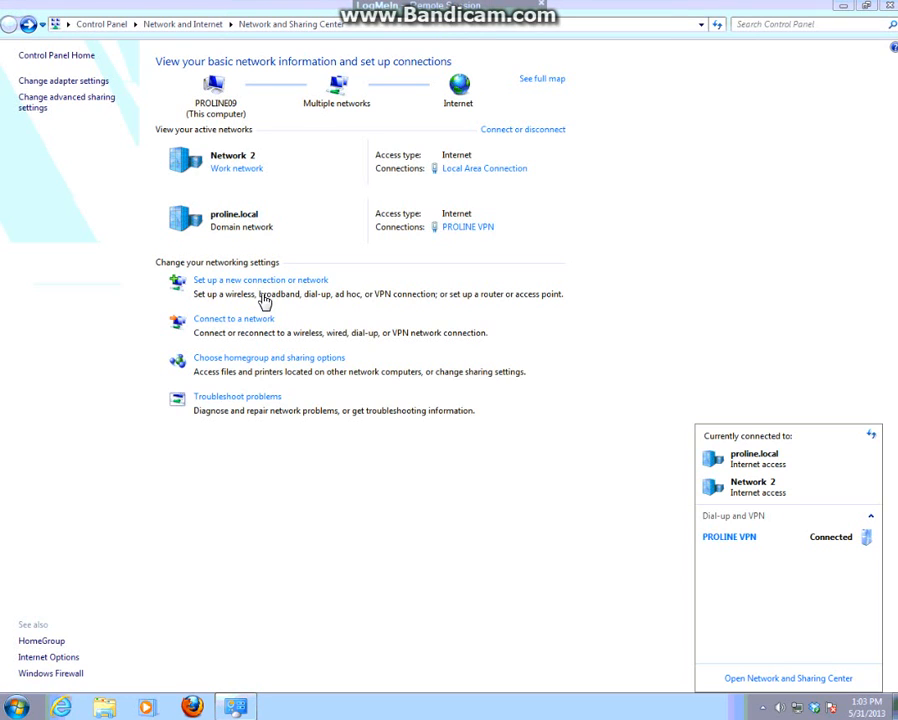
{"action": "mouse_move", "coordinate": [312, 344]}
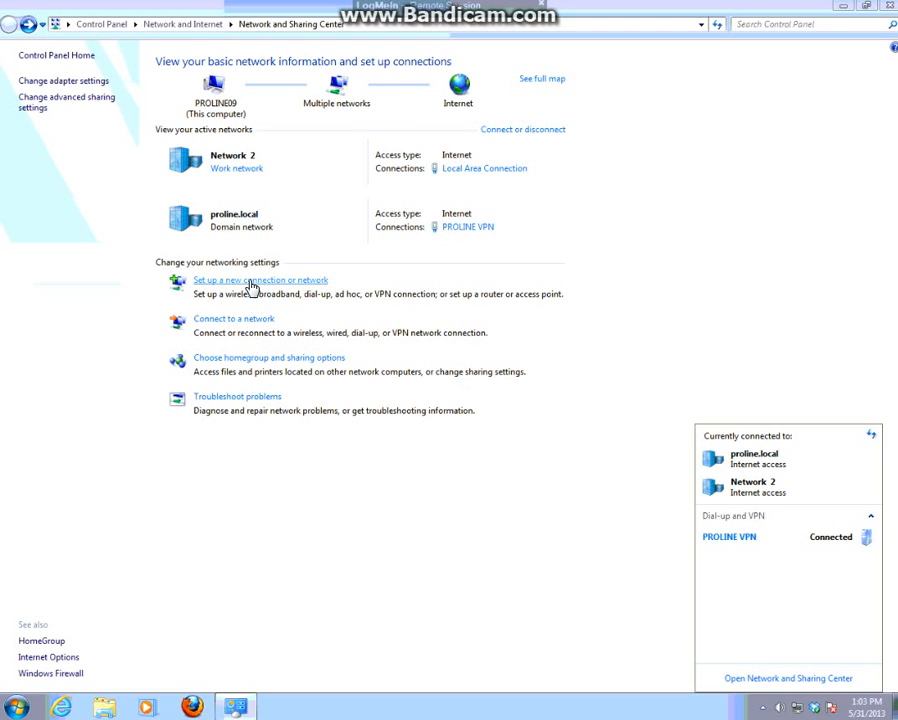
Step: Start a new connection setup and choose Connect to a workplace
{"action": "left_click", "coordinate": [260, 280]}
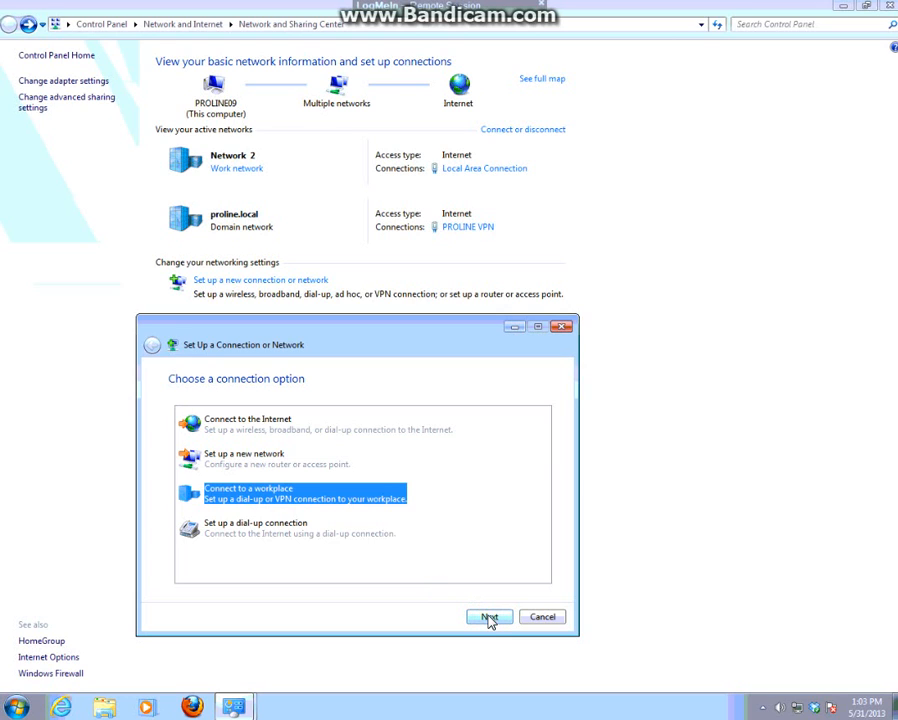
{"action": "left_click", "coordinate": [488, 616]}
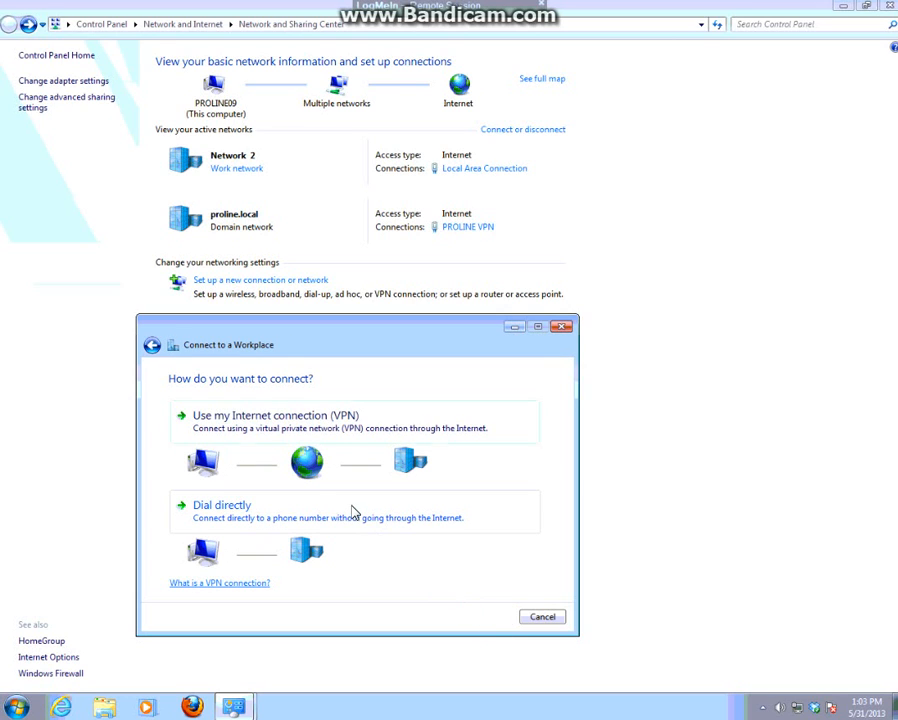
{"action": "mouse_move", "coordinate": [290, 428]}
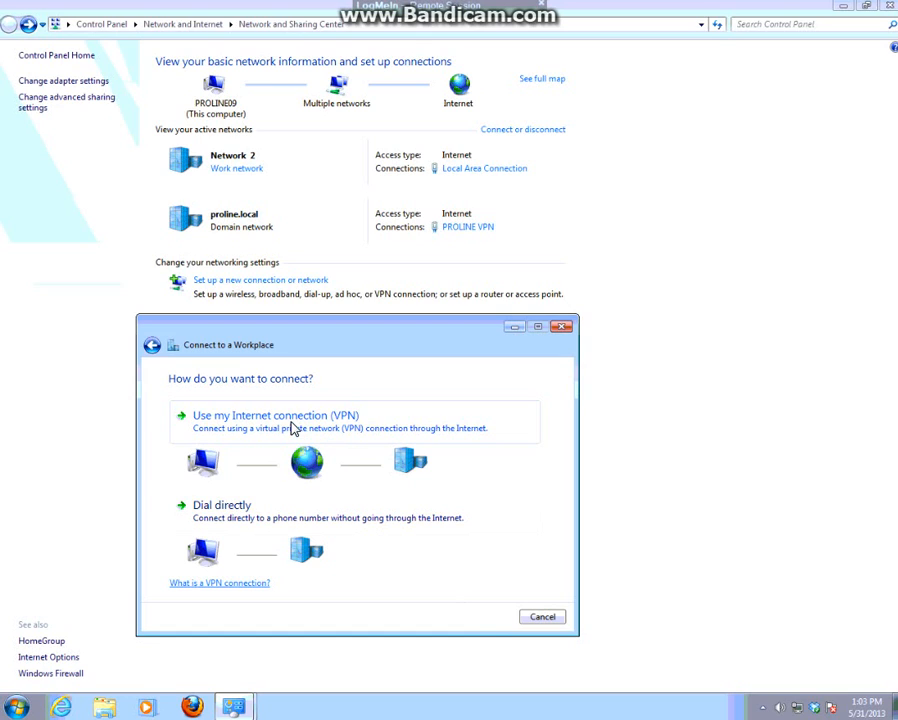
Step: Choose the VPN option and enter 10.0.0.1 with destination name 'test VPN Connection'
{"action": "left_click", "coordinate": [276, 414]}
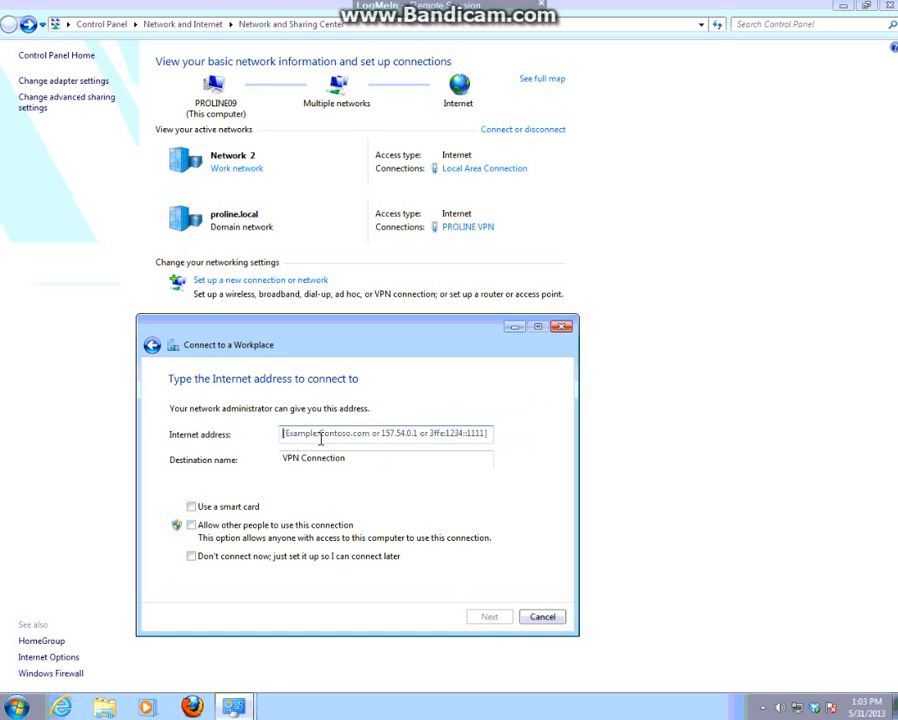
{"action": "type", "text": "1"}
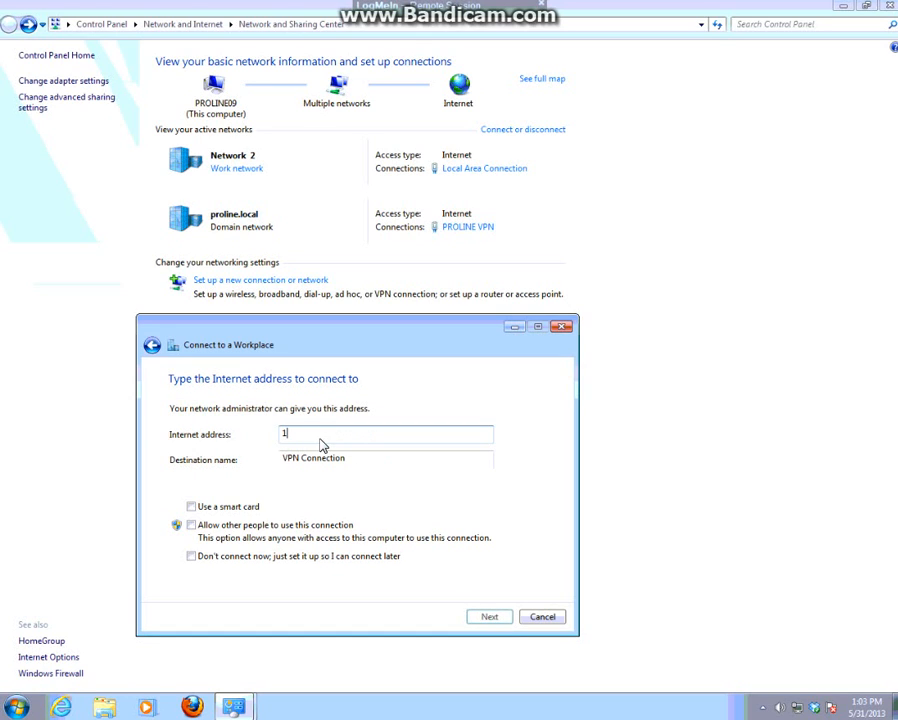
{"action": "type", "text": "0"}
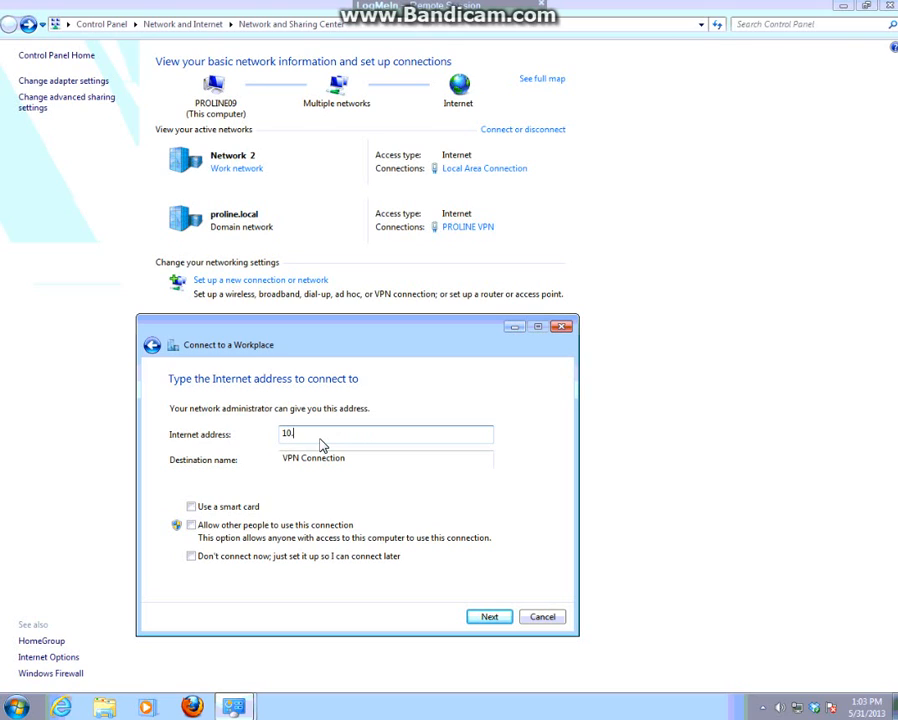
{"action": "type", "text": ".0.014"}
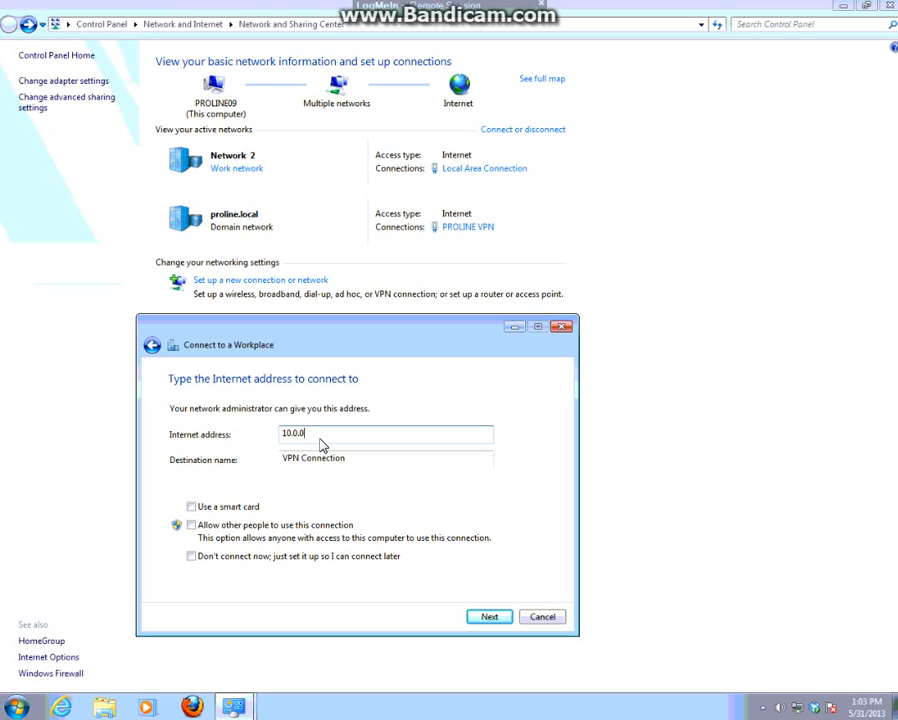
{"action": "type", "text": "1"}
{"action": "left_click", "coordinate": [386, 458]}
{"action": "type", "text": "test "}
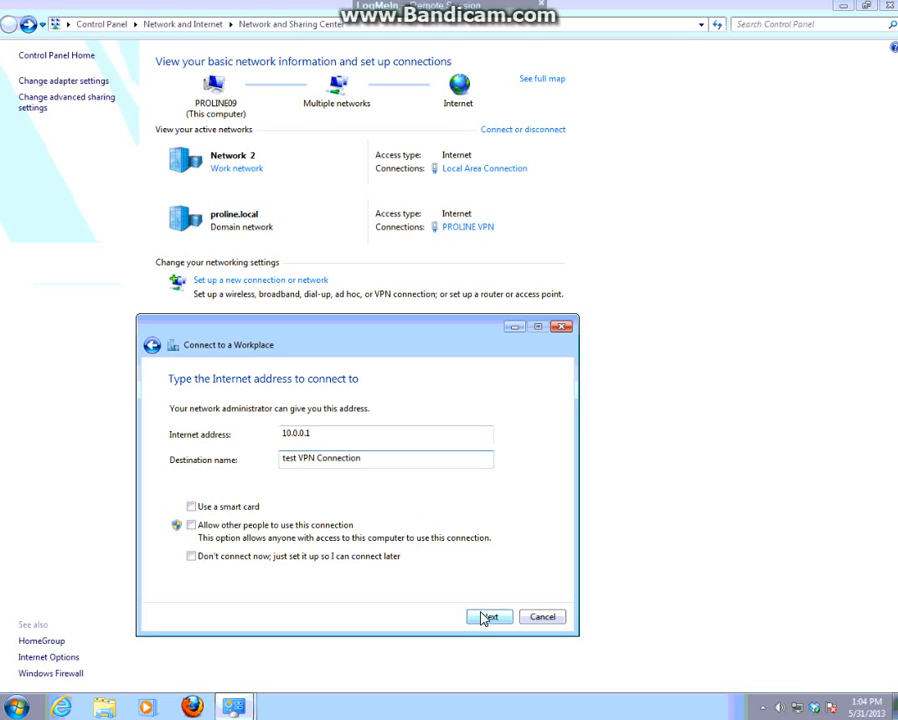
{"action": "mouse_move", "coordinate": [450, 626]}
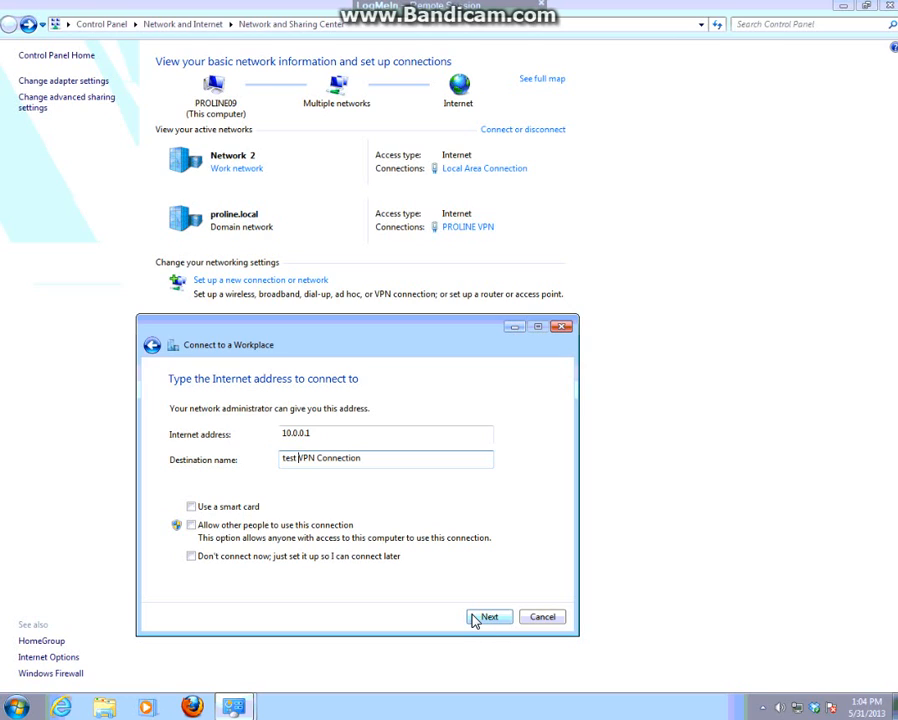
{"action": "mouse_move", "coordinate": [254, 388]}
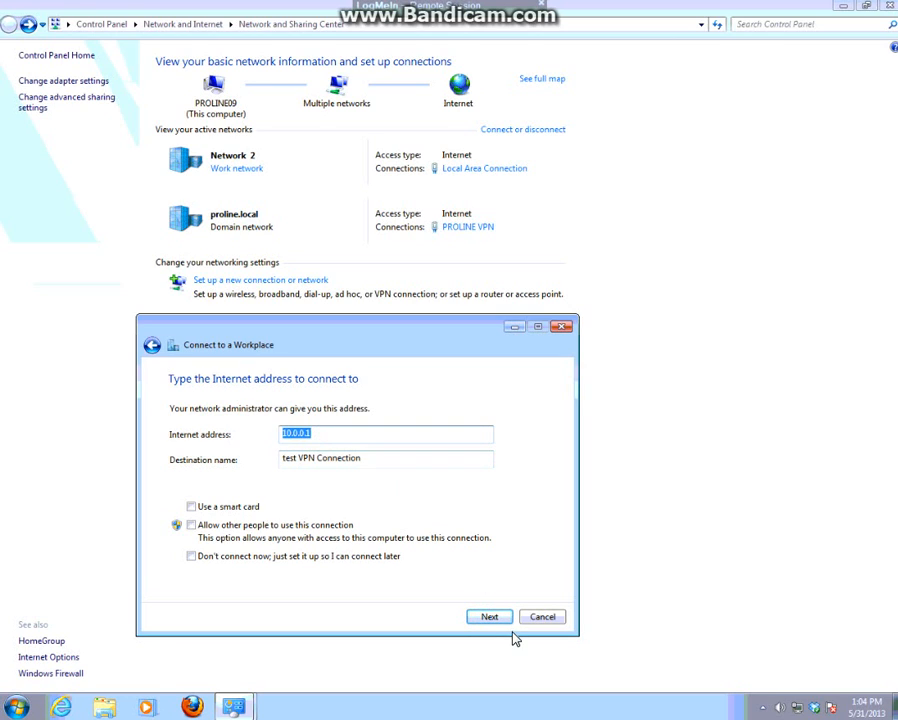
Step: Advance to the credentials page and focus the Domain field
{"action": "left_click", "coordinate": [488, 616]}
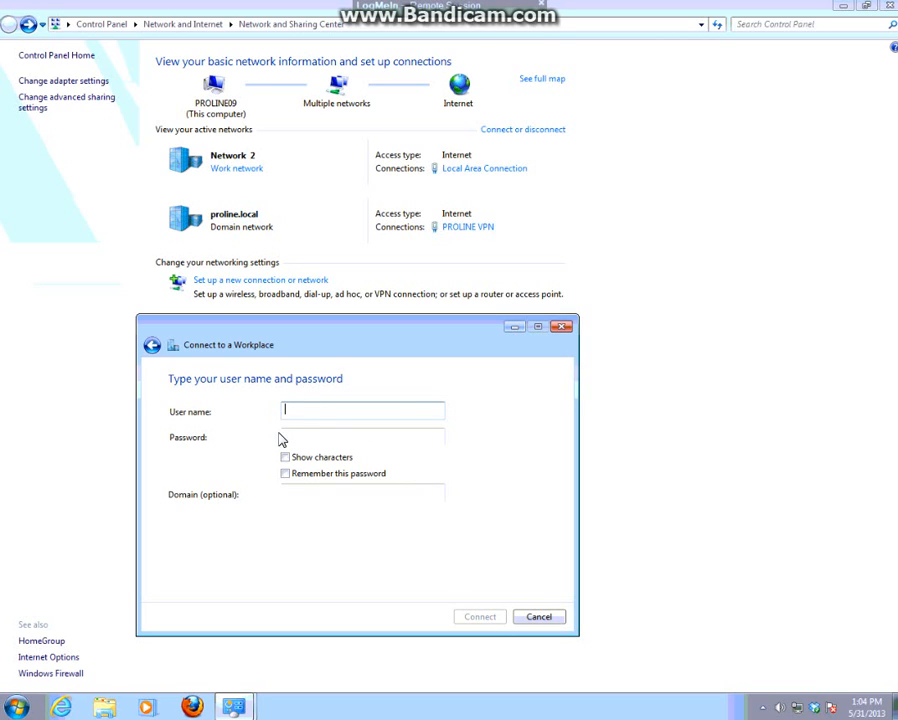
{"action": "left_click", "coordinate": [362, 436]}
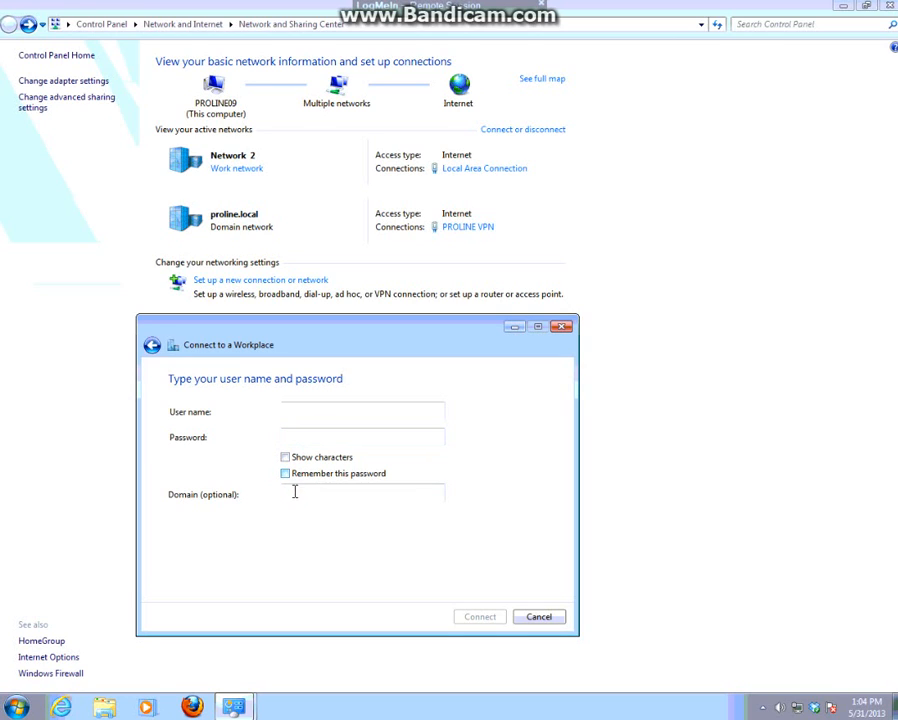
{"action": "left_click", "coordinate": [362, 492]}
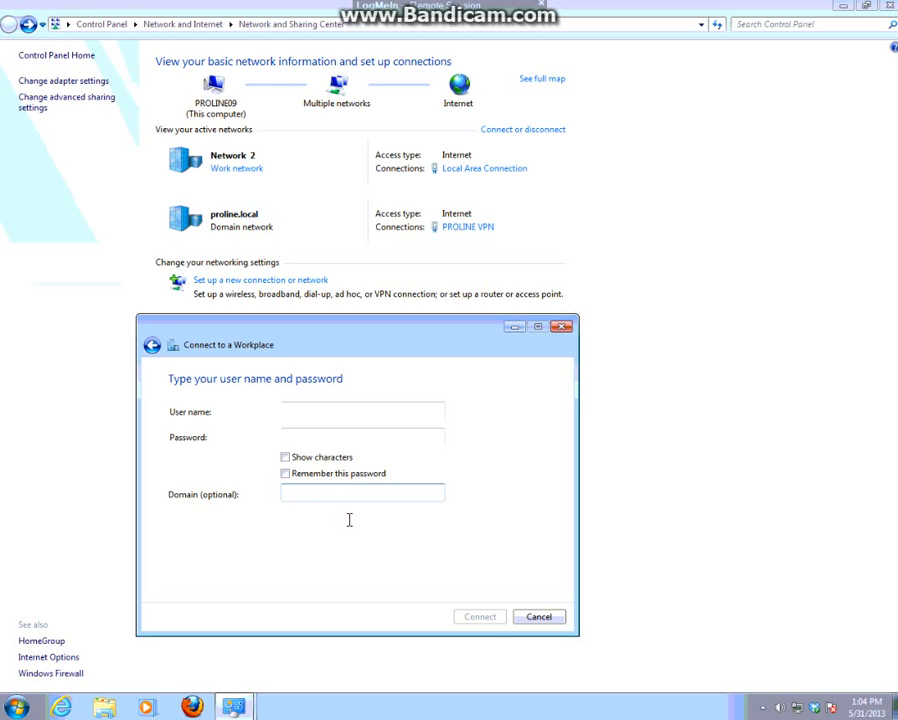
{"action": "mouse_move", "coordinate": [478, 360]}
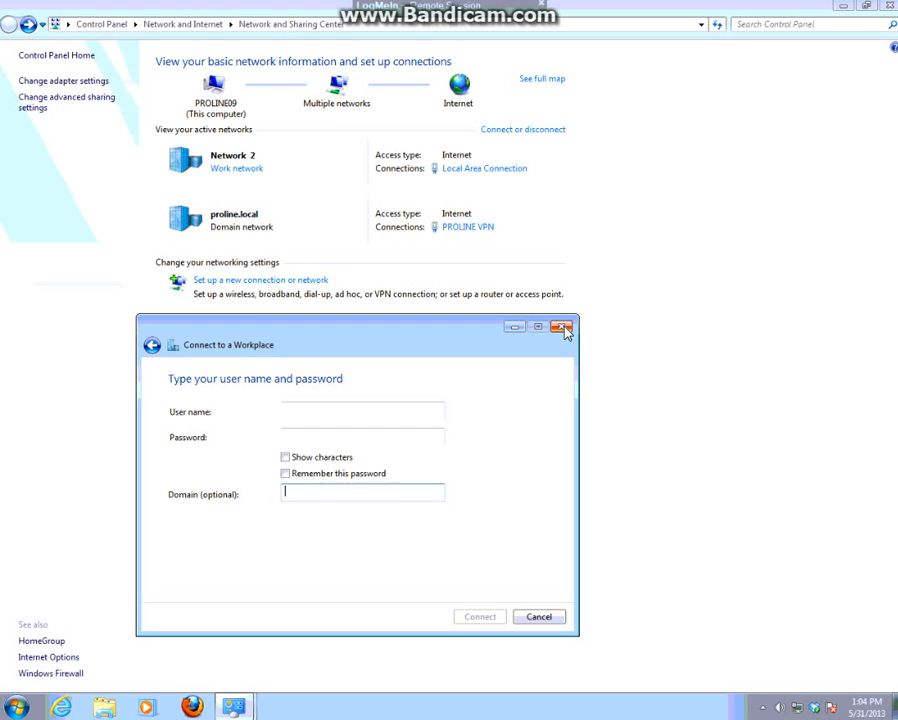
Step: Cancel the wizard and reopen Network Connections with PROLINE VPN selected
{"action": "left_click", "coordinate": [562, 328]}
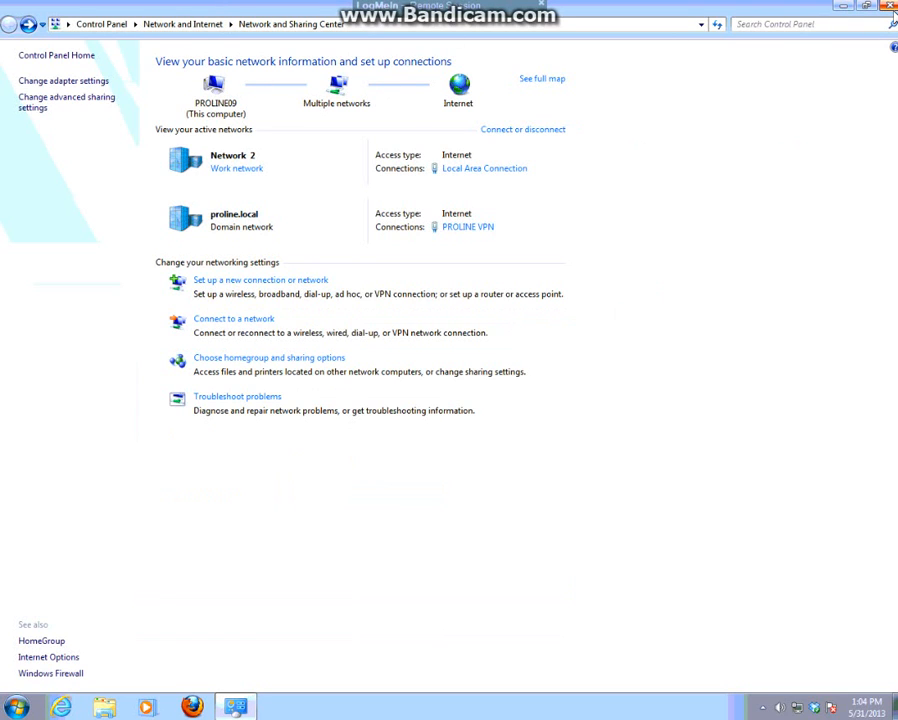
{"action": "mouse_move", "coordinate": [388, 132]}
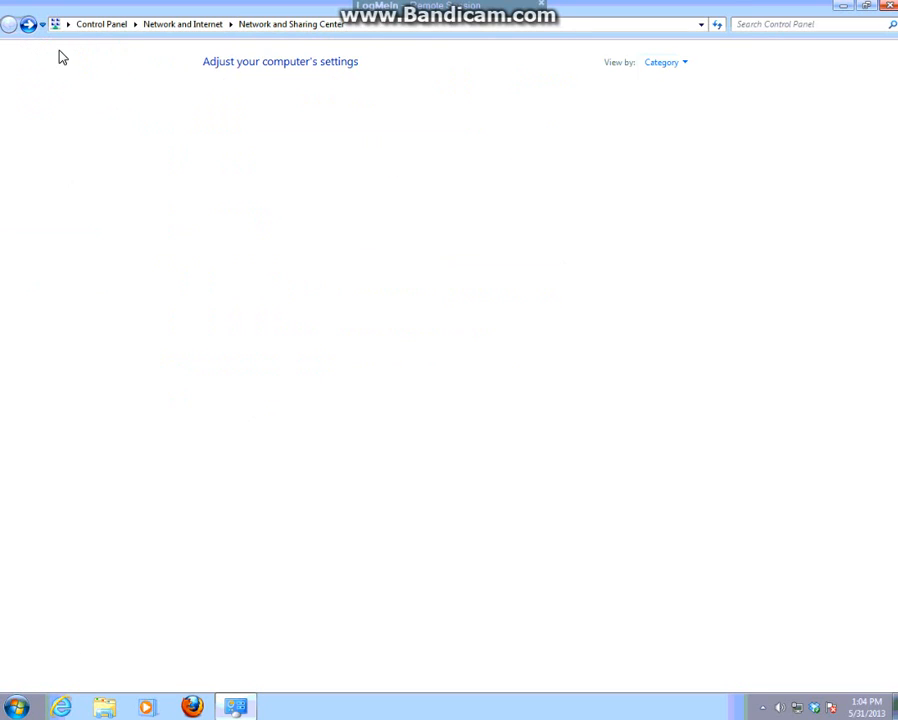
{"action": "left_click", "coordinate": [8, 24]}
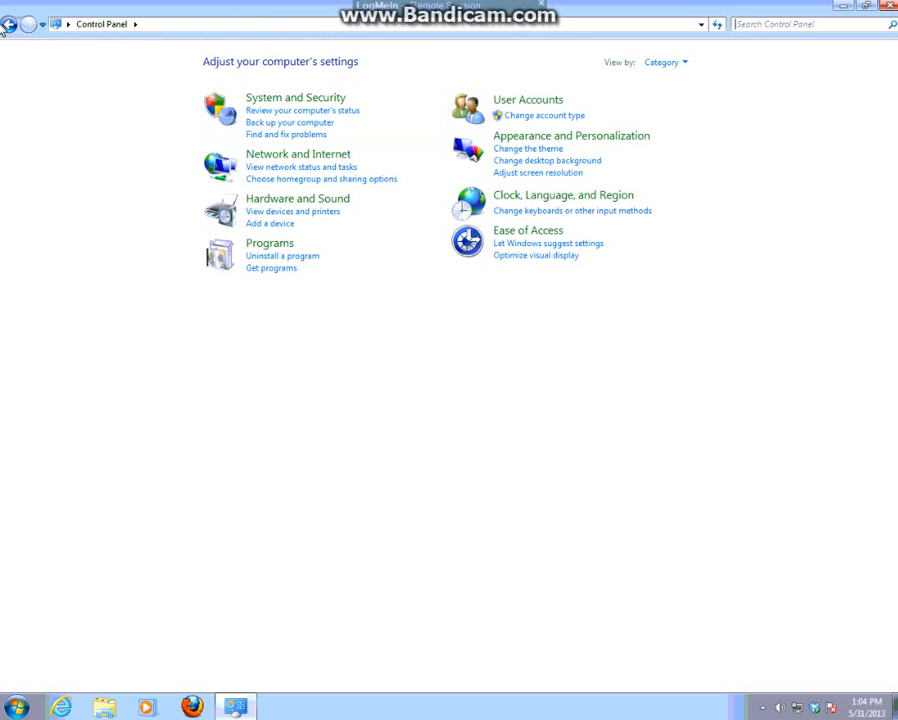
{"action": "left_click", "coordinate": [298, 152]}
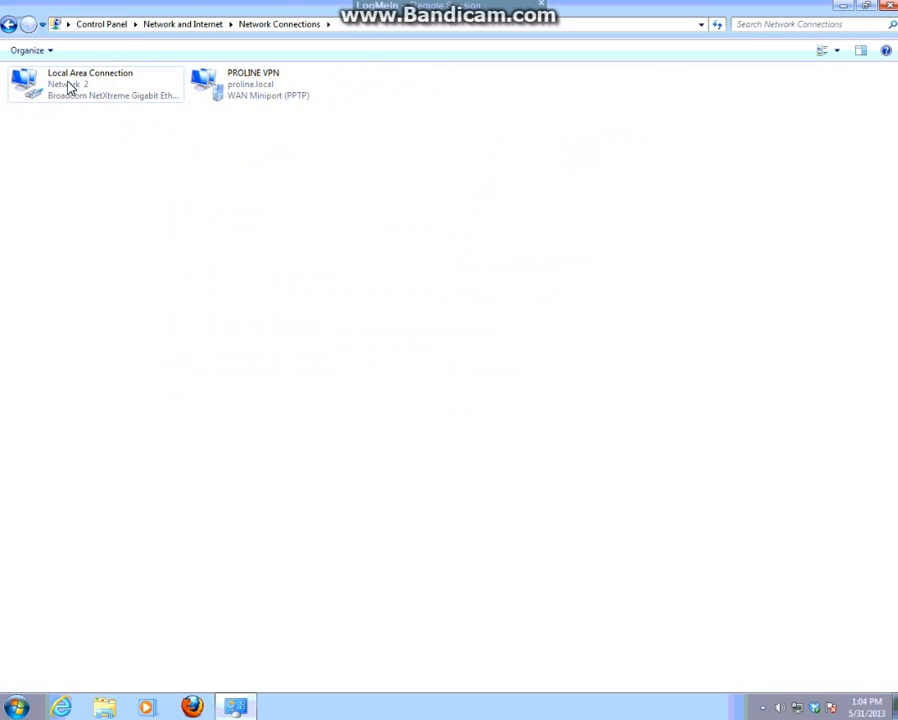
{"action": "left_click", "coordinate": [276, 84]}
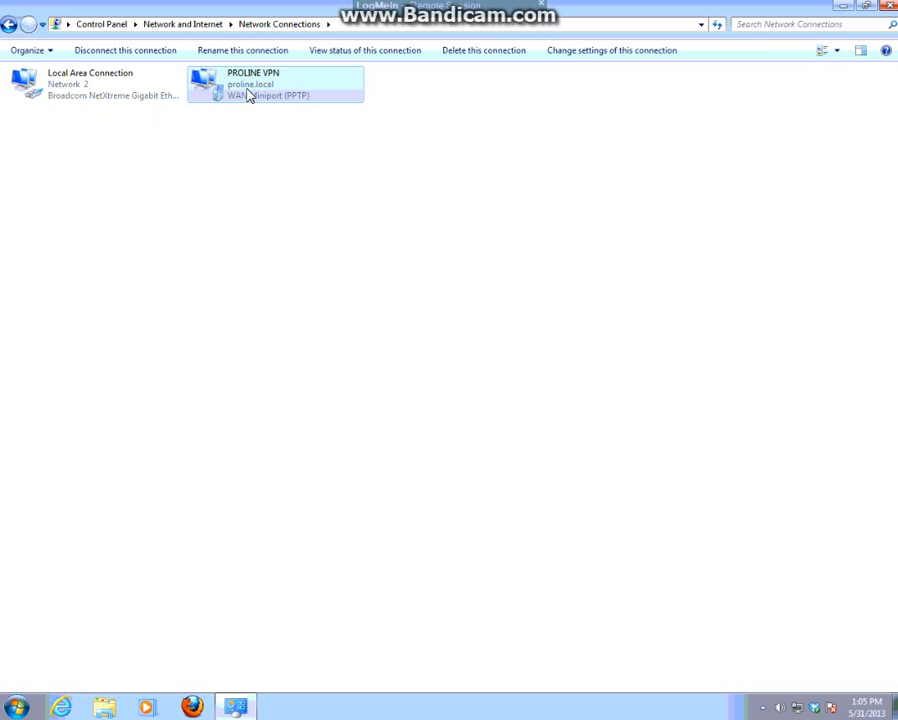
{"action": "mouse_move", "coordinate": [180, 76]}
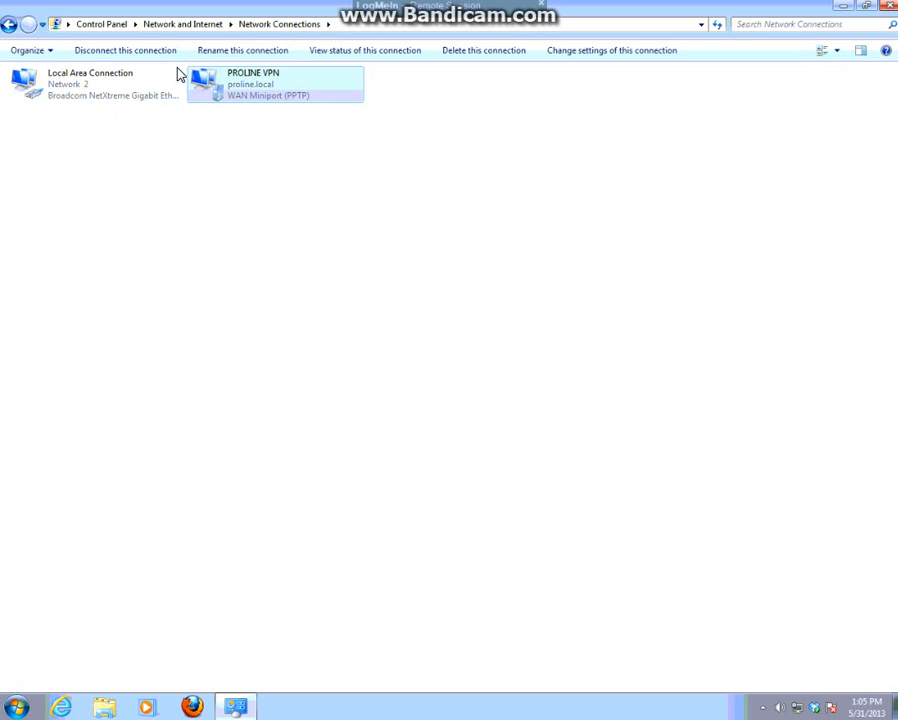
{"action": "mouse_move", "coordinate": [216, 82]}
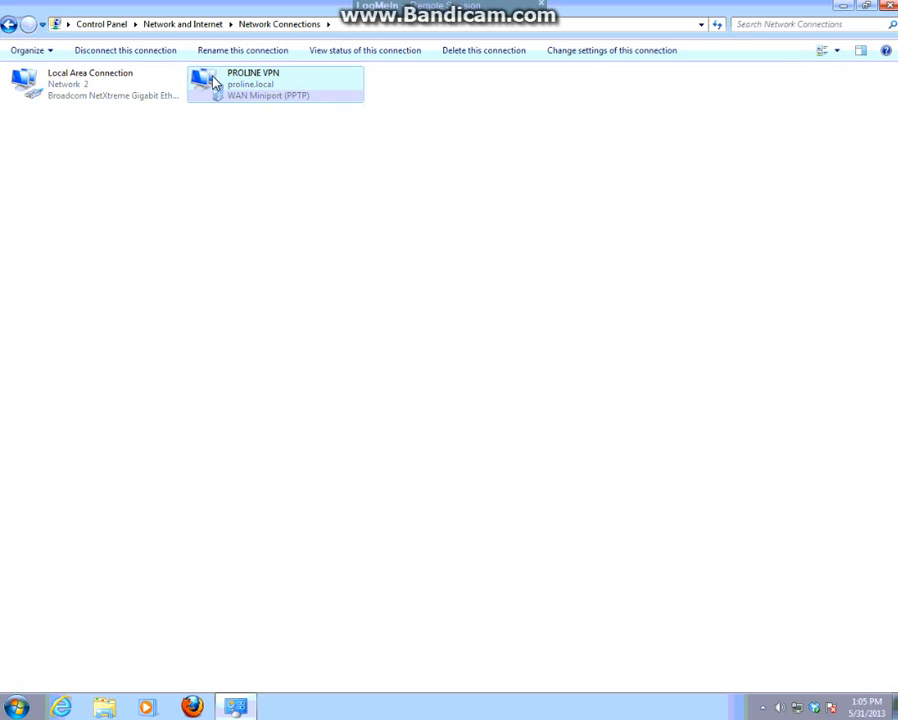
{"action": "mouse_move", "coordinate": [434, 98]}
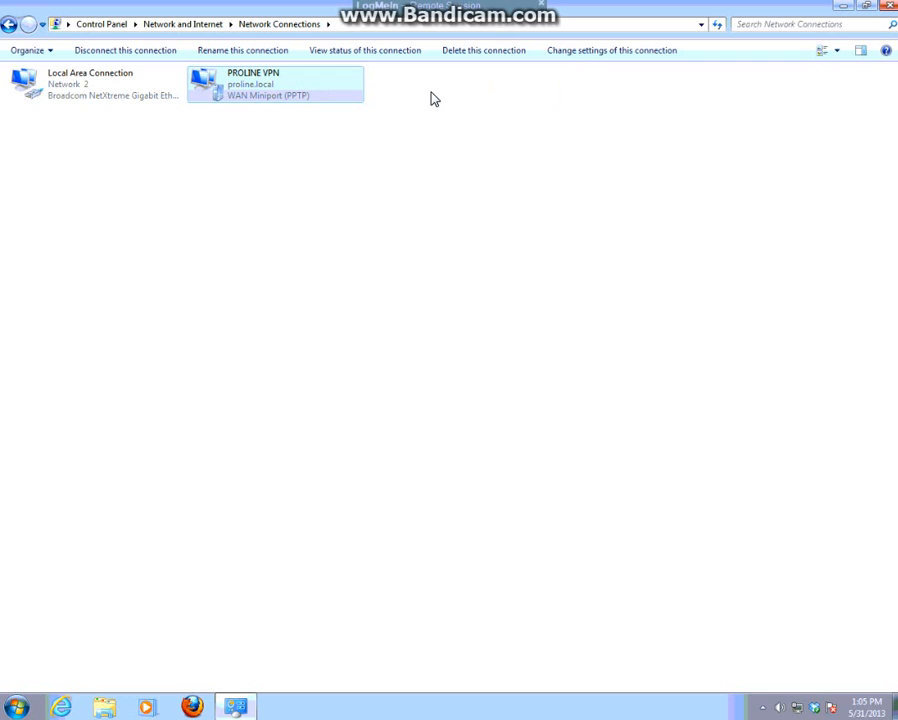
{"action": "mouse_move", "coordinate": [476, 302]}
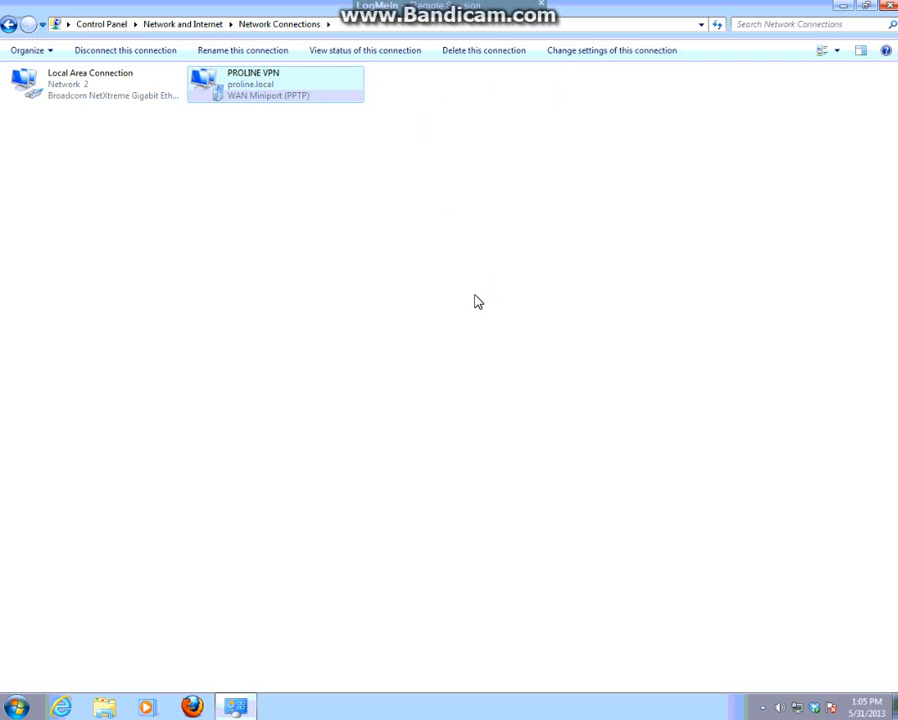
{"action": "mouse_move", "coordinate": [444, 318]}
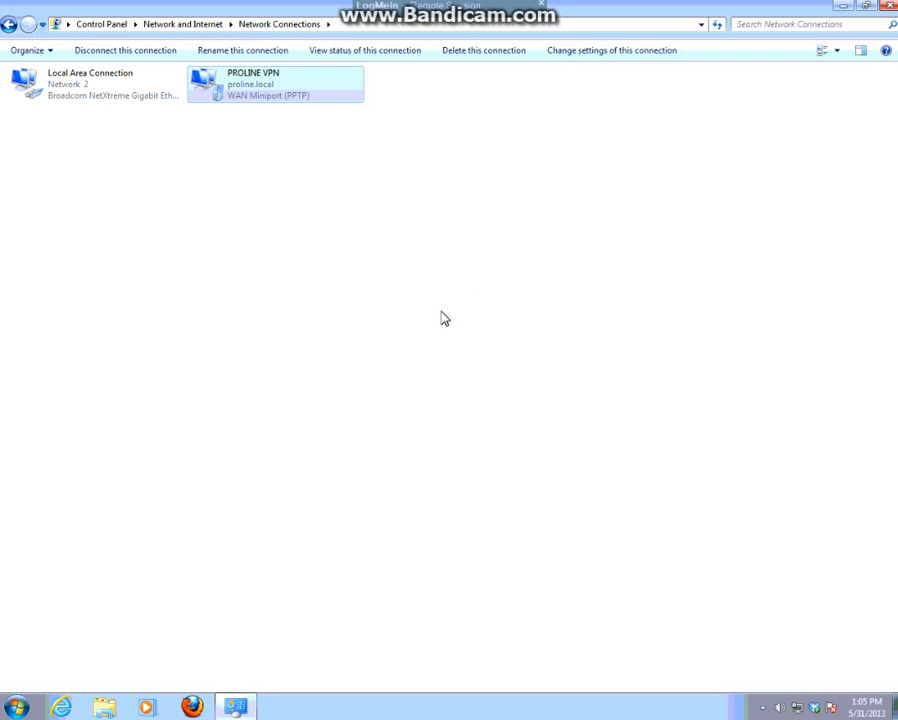
{"action": "mouse_move", "coordinate": [476, 332]}
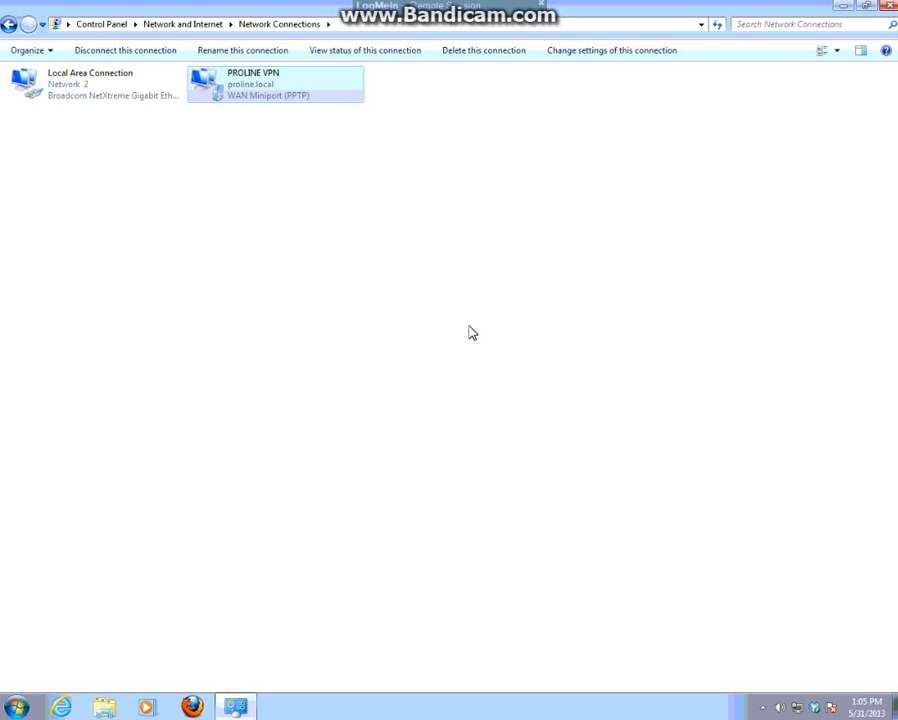
{"action": "mouse_move", "coordinate": [488, 358]}
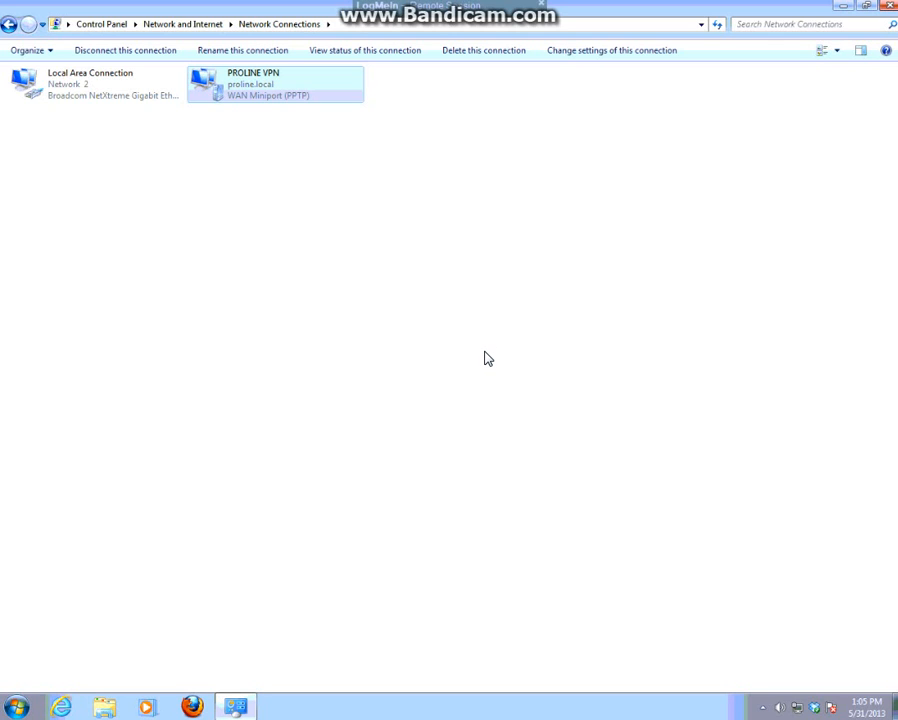
{"action": "mouse_move", "coordinate": [472, 358]}
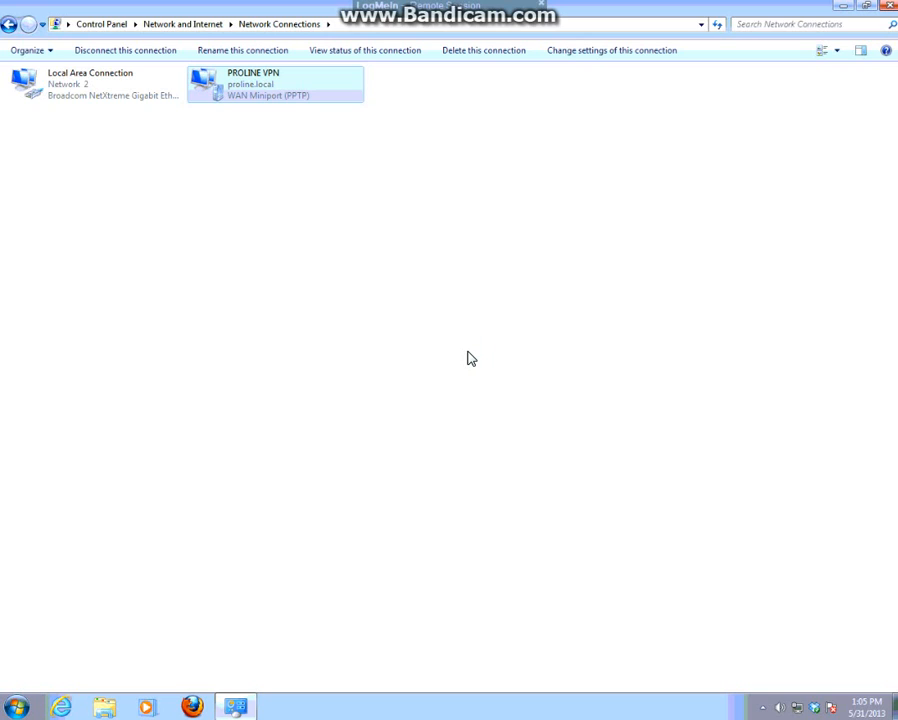
{"action": "mouse_move", "coordinate": [380, 216]}
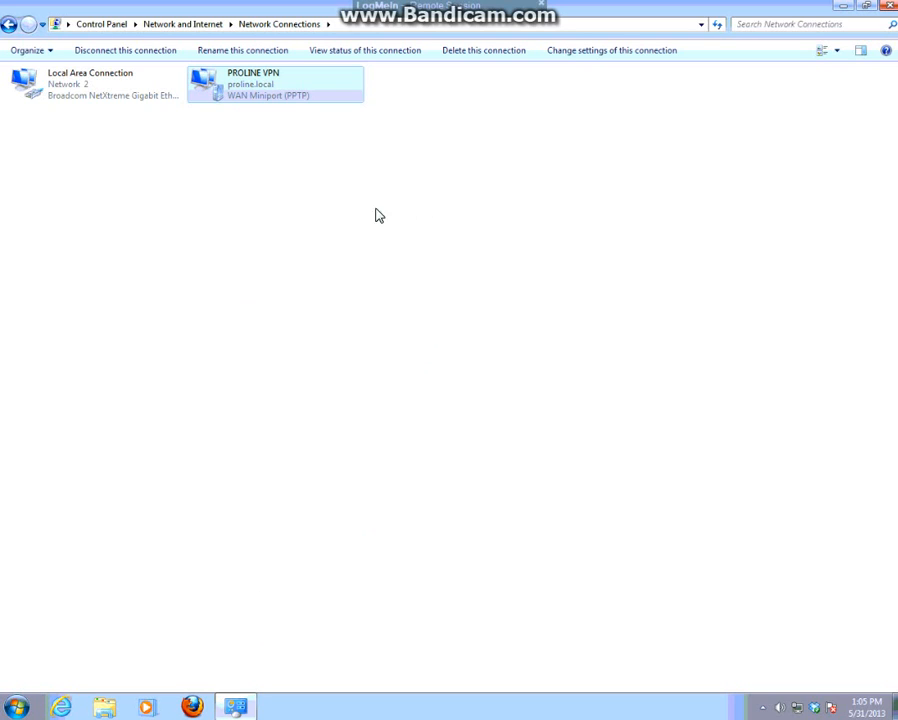
{"action": "mouse_move", "coordinate": [844, 600]}
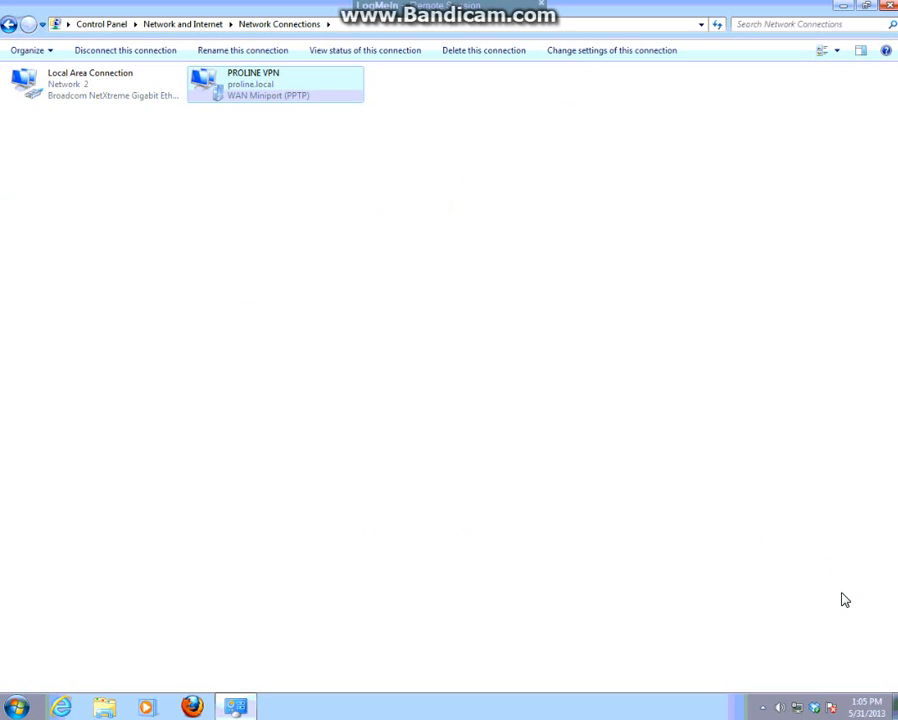